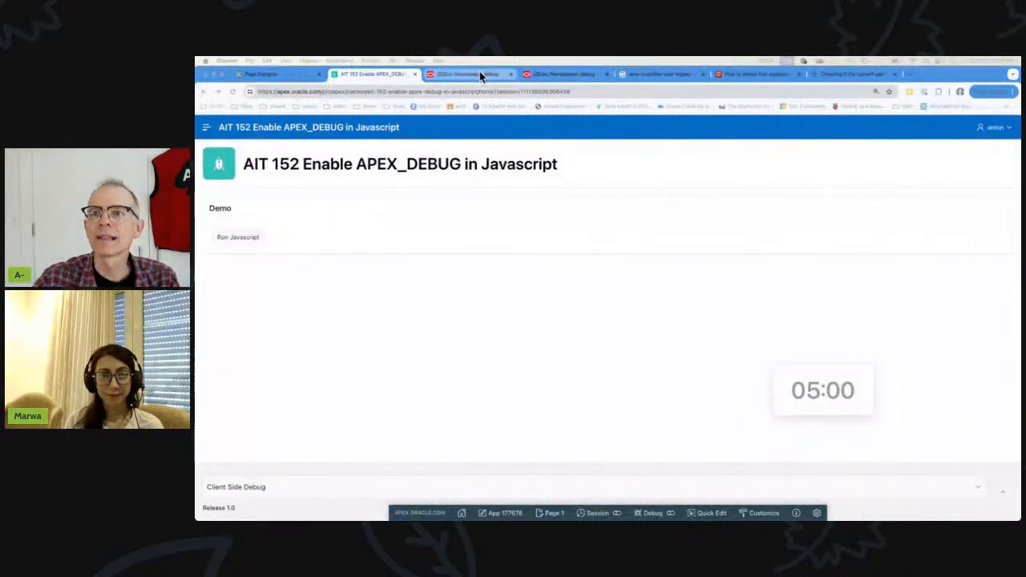
# Step: Review apex.debug.setLevel in the JSDoc reference, then return to the Page Designer
pyautogui.click(469, 74)
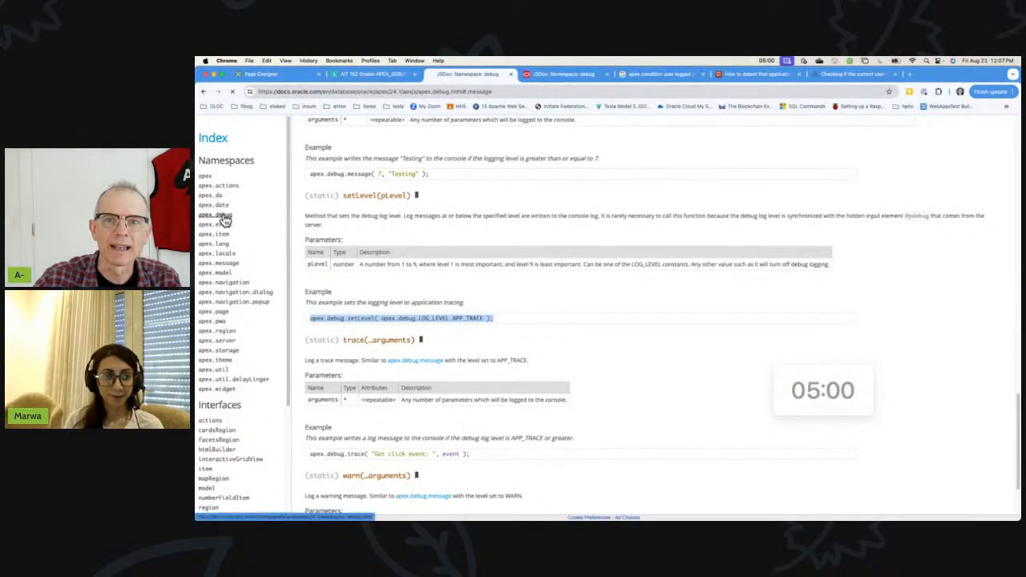
pyautogui.click(215, 214)
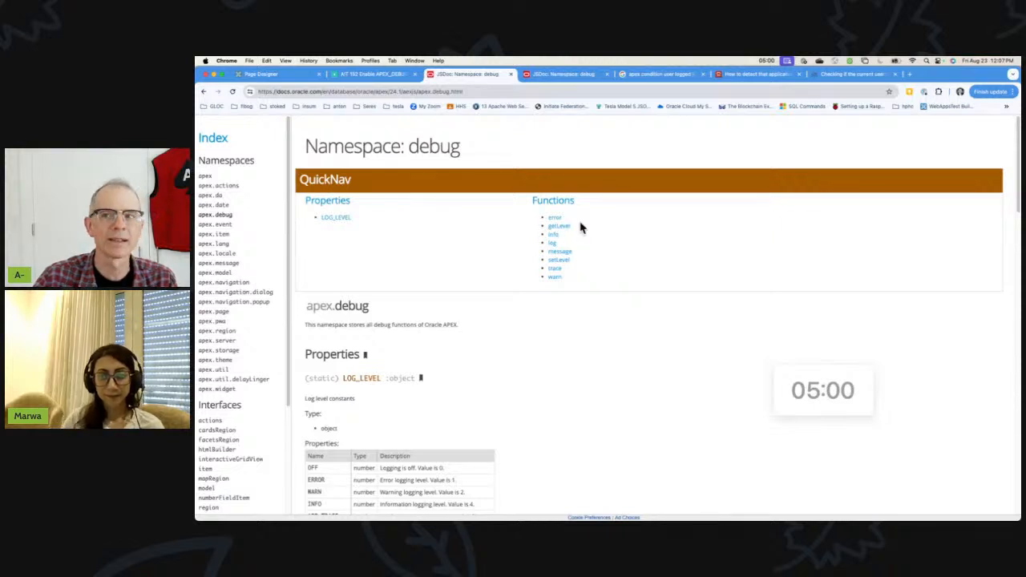
pyautogui.moveTo(559, 258)
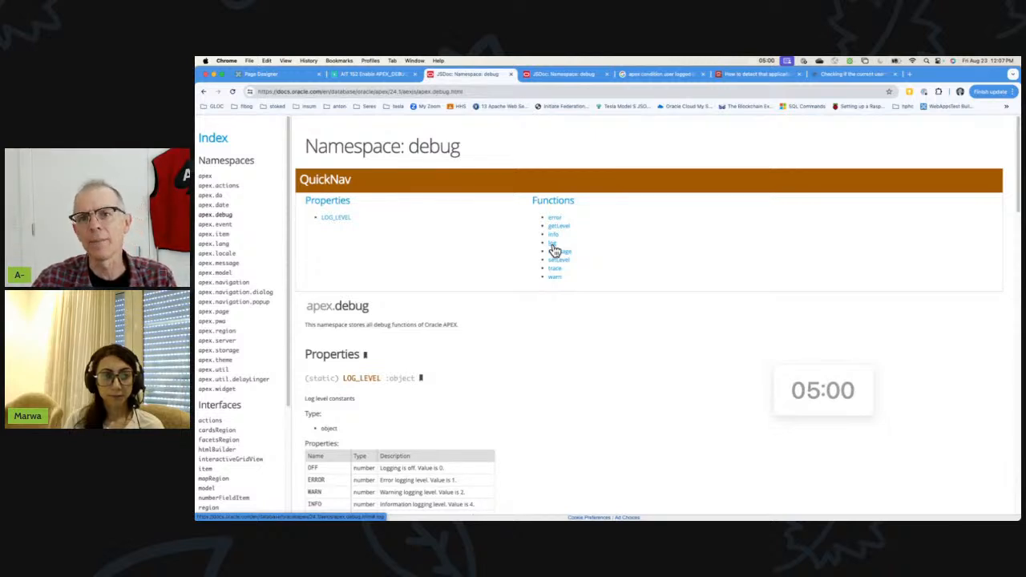
pyautogui.moveTo(604, 262)
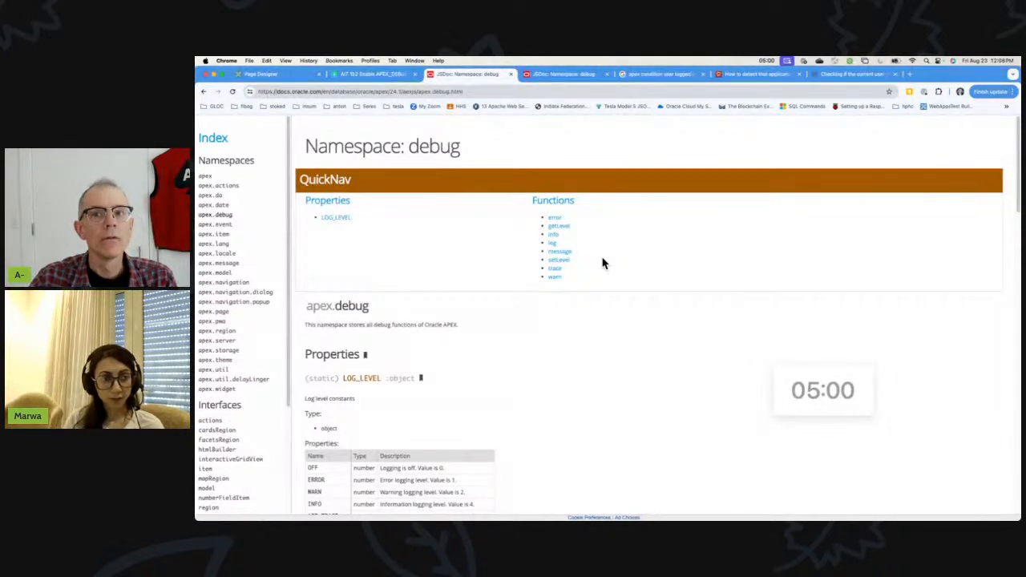
pyautogui.click(273, 74)
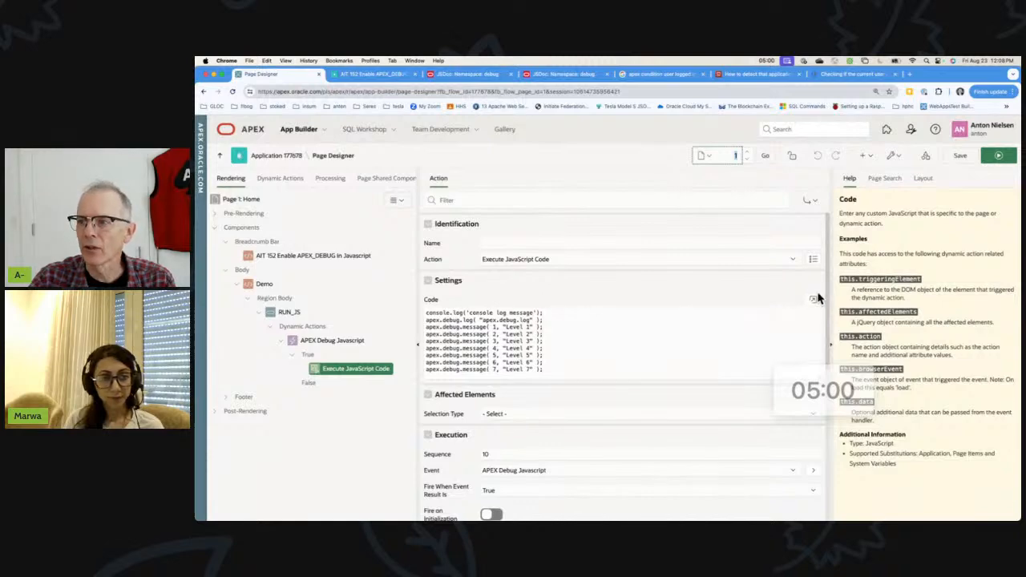
# Step: Expand the action's Code field, edit the console.log line, and cancel without saving
pyautogui.click(813, 299)
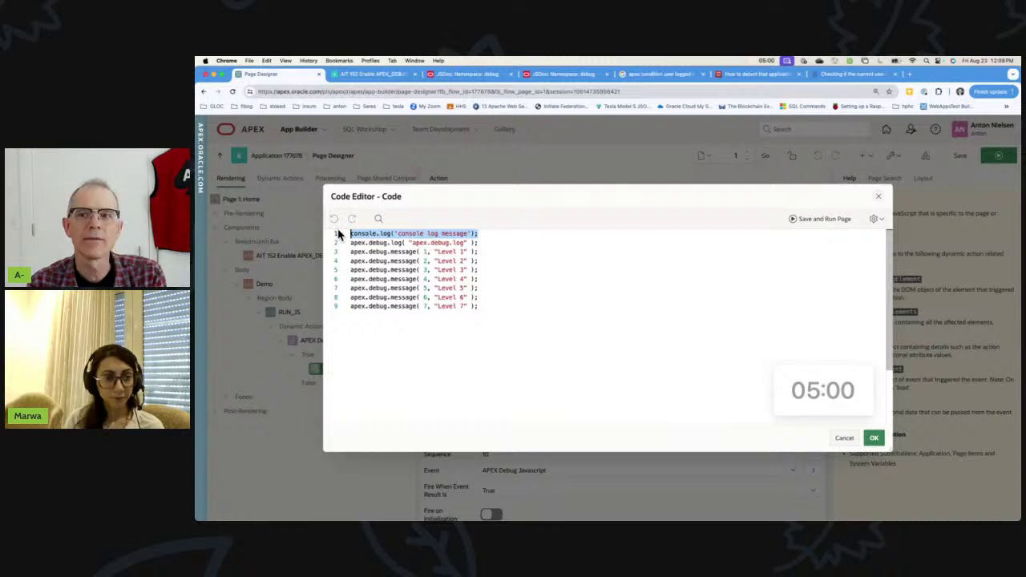
pyautogui.click(349, 233)
pyautogui.write('//')
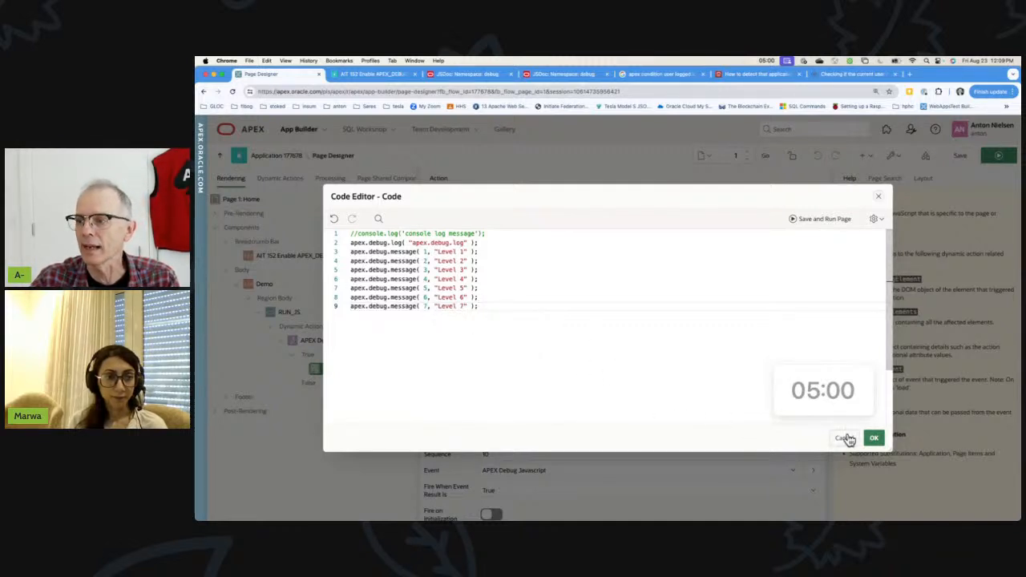
pyautogui.click(872, 438)
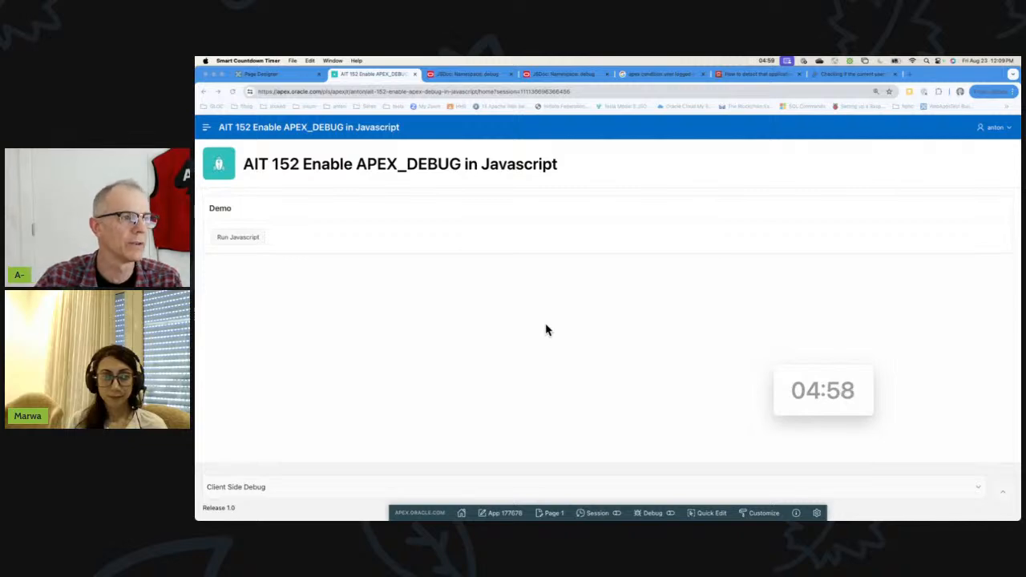
# Step: Open the DevTools Console beside the page, run the demo JavaScript, and open the Debug menu
pyautogui.rightClick(547, 329)
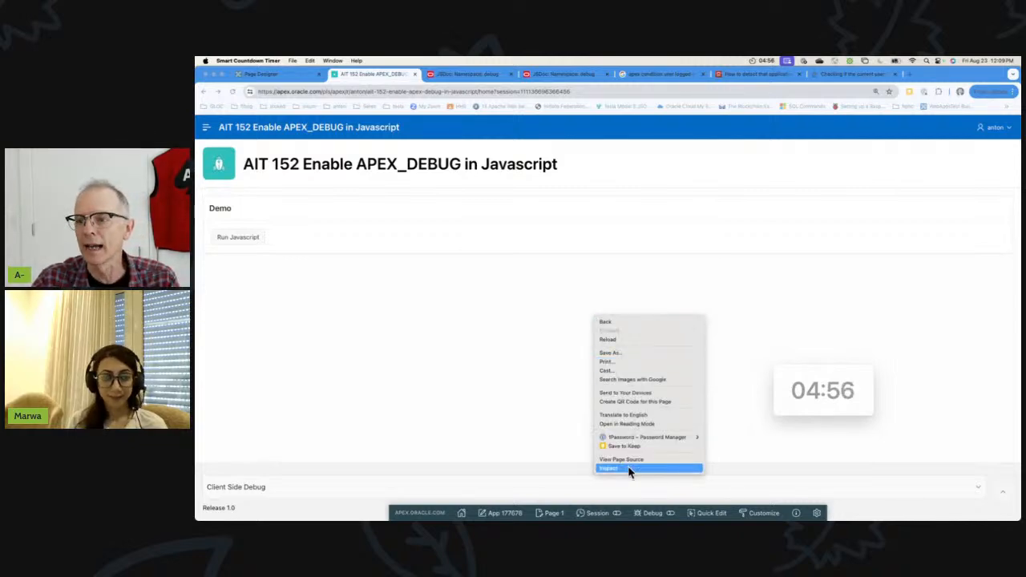
pyautogui.click(607, 468)
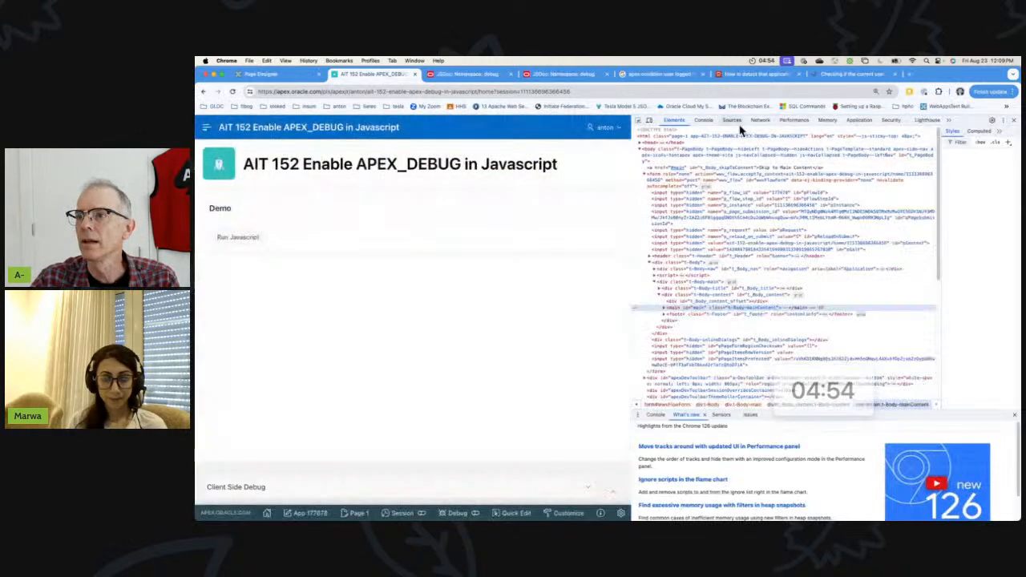
pyautogui.click(702, 119)
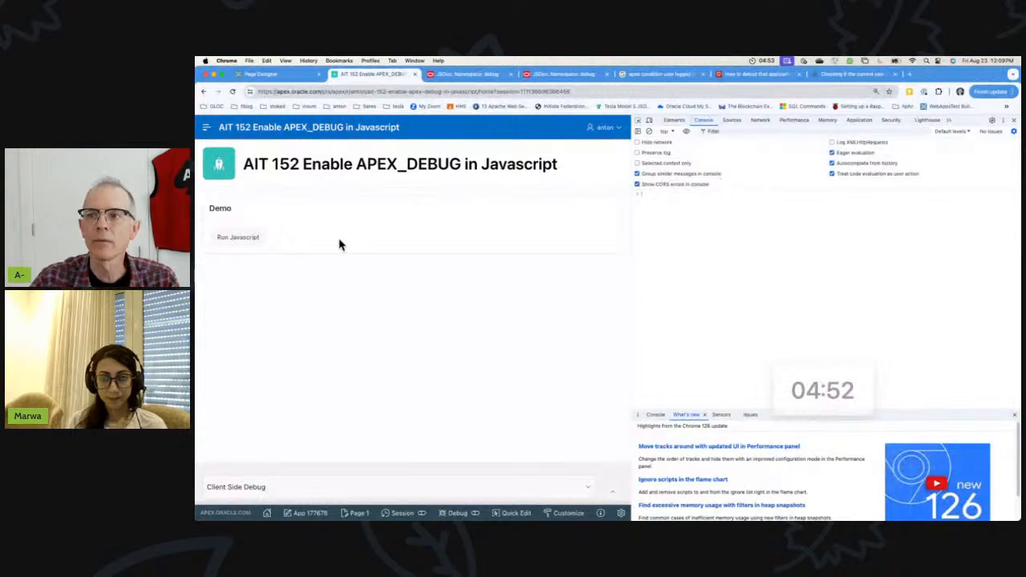
pyautogui.click(237, 236)
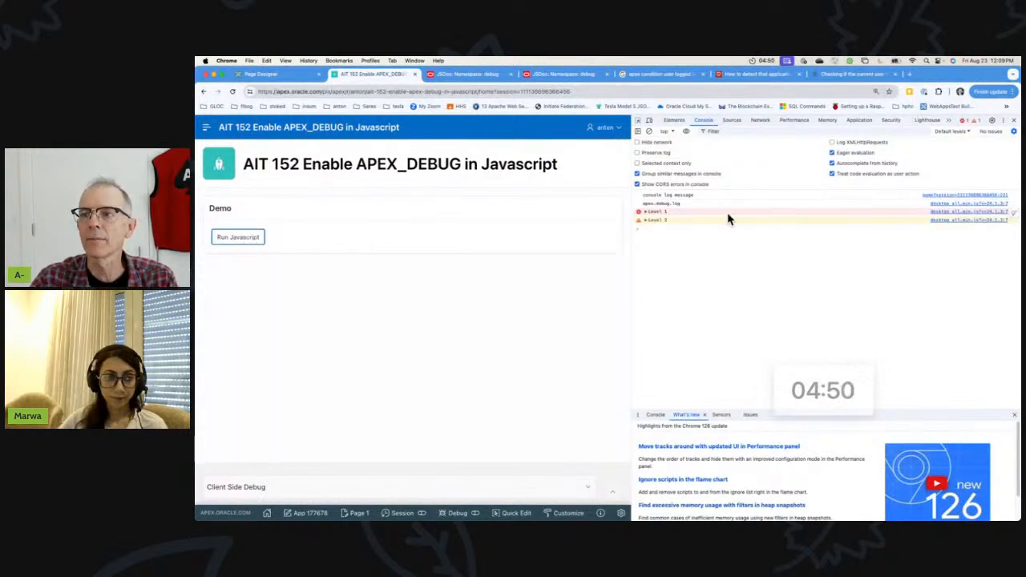
pyautogui.moveTo(581, 422)
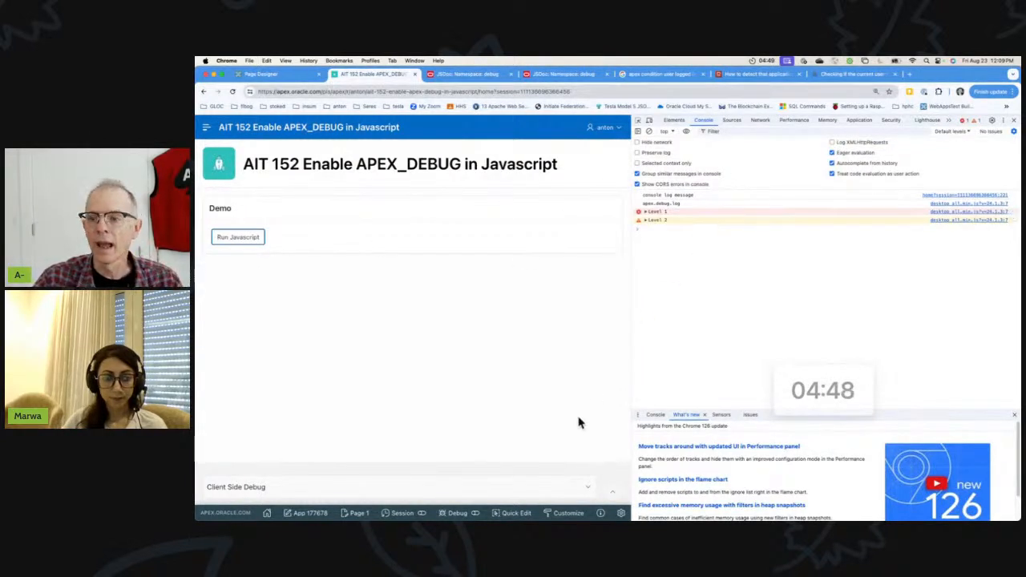
pyautogui.click(457, 513)
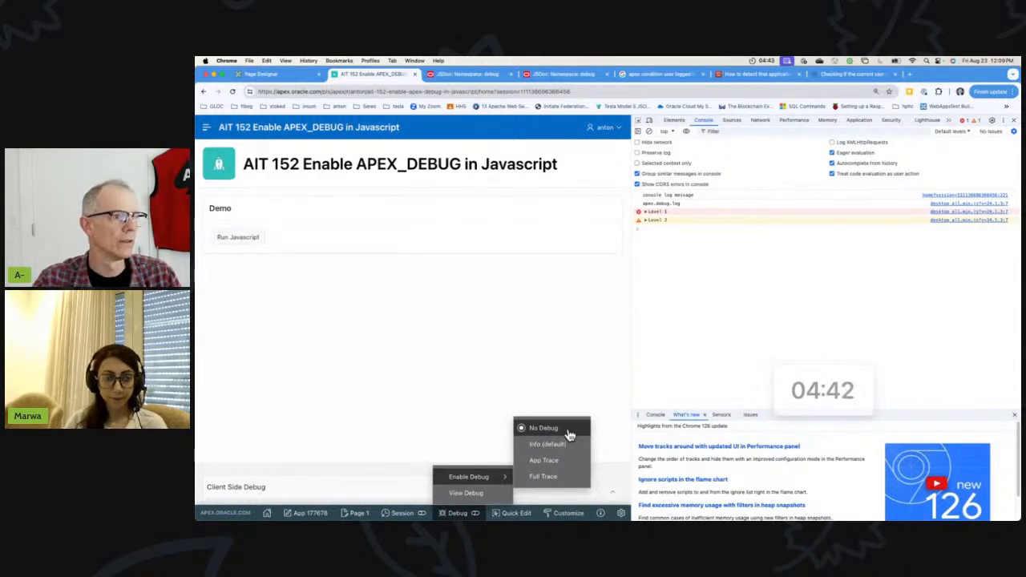
# Step: Enable debug mode and rerun the demo JavaScript to log through Level 4
pyautogui.click(543, 427)
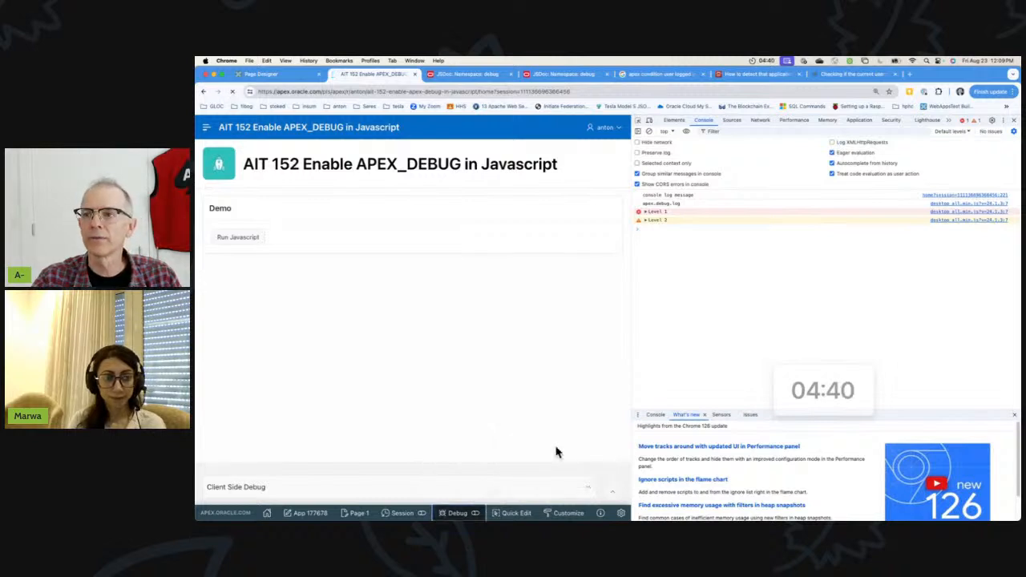
pyautogui.click(238, 237)
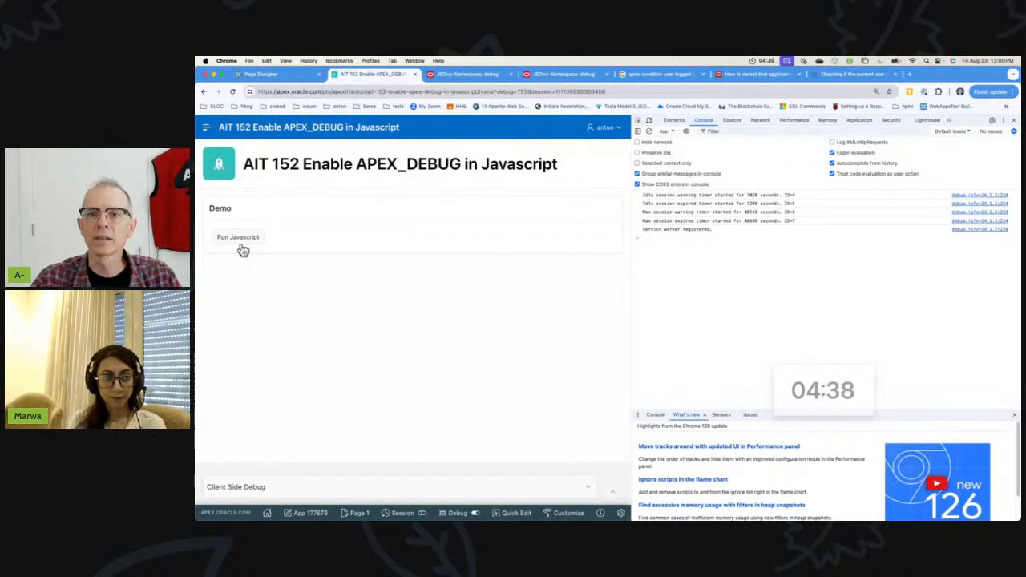
pyautogui.click(237, 237)
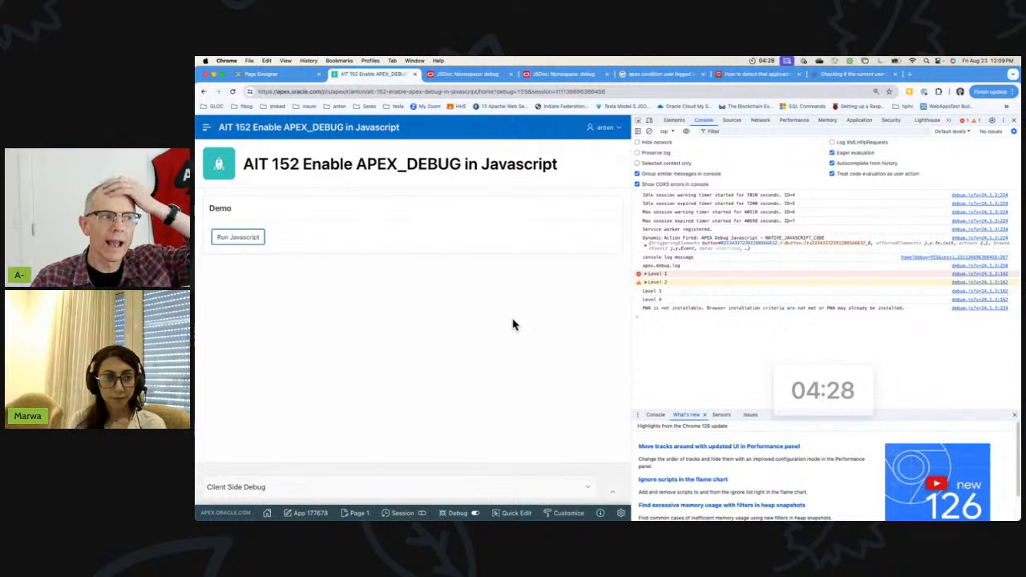
pyautogui.moveTo(507, 290)
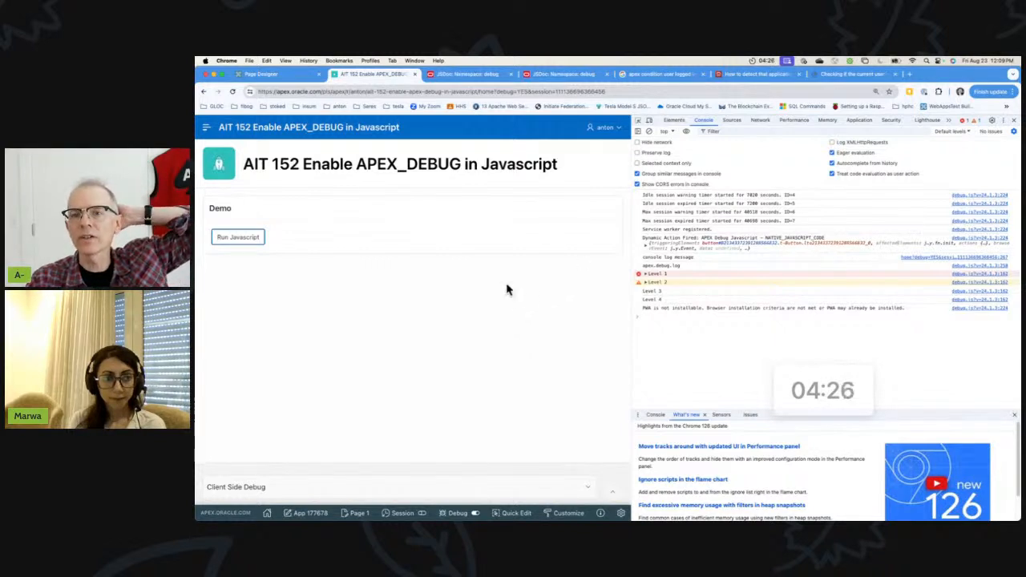
pyautogui.moveTo(668, 319)
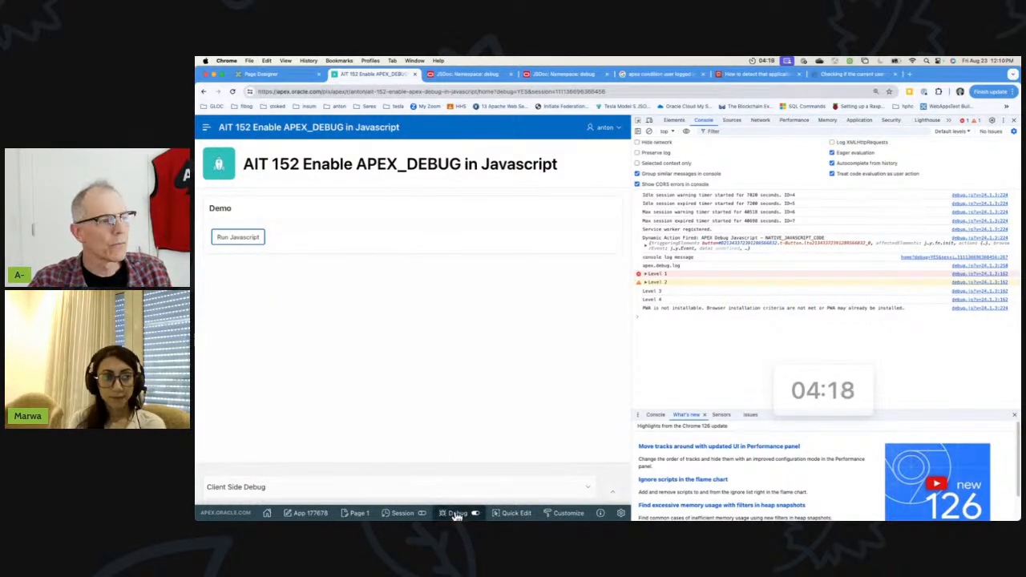
# Step: View the debug log from the Debug menu, then turn debug mode off
pyautogui.click(457, 513)
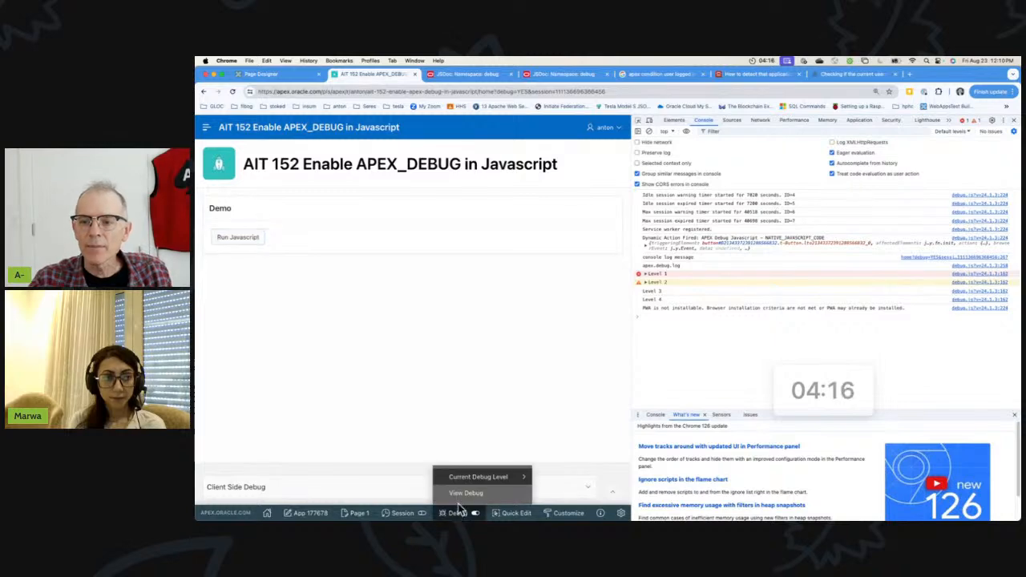
pyautogui.click(466, 492)
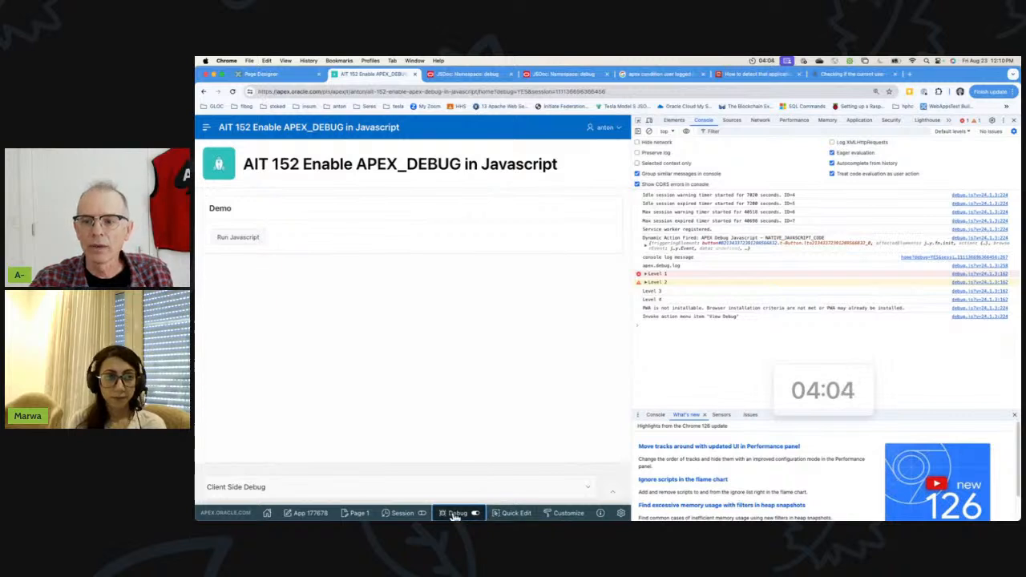
pyautogui.click(457, 513)
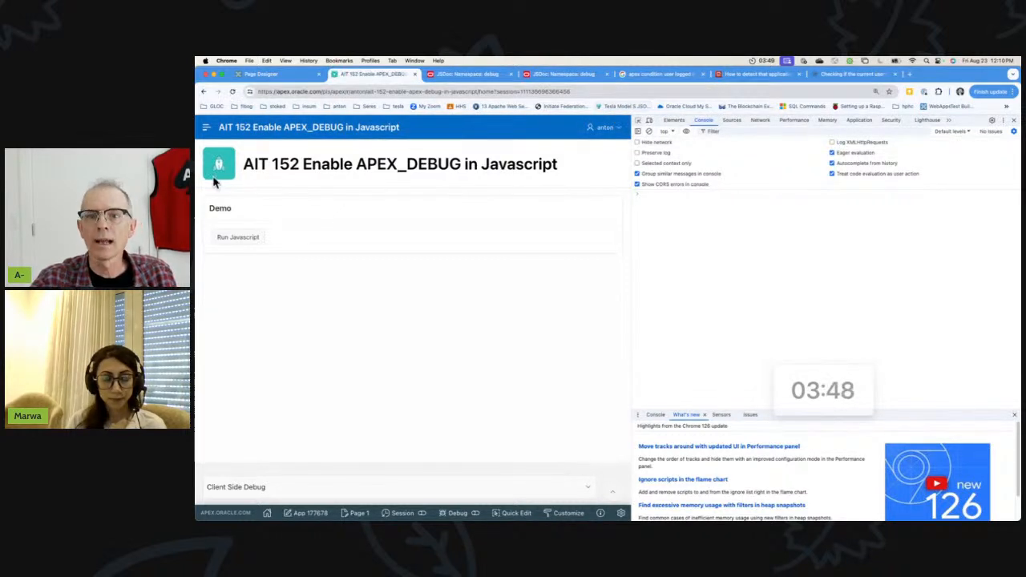
# Step: Rerun the demo JavaScript with debugging off, logging only Levels 1–2
pyautogui.click(238, 236)
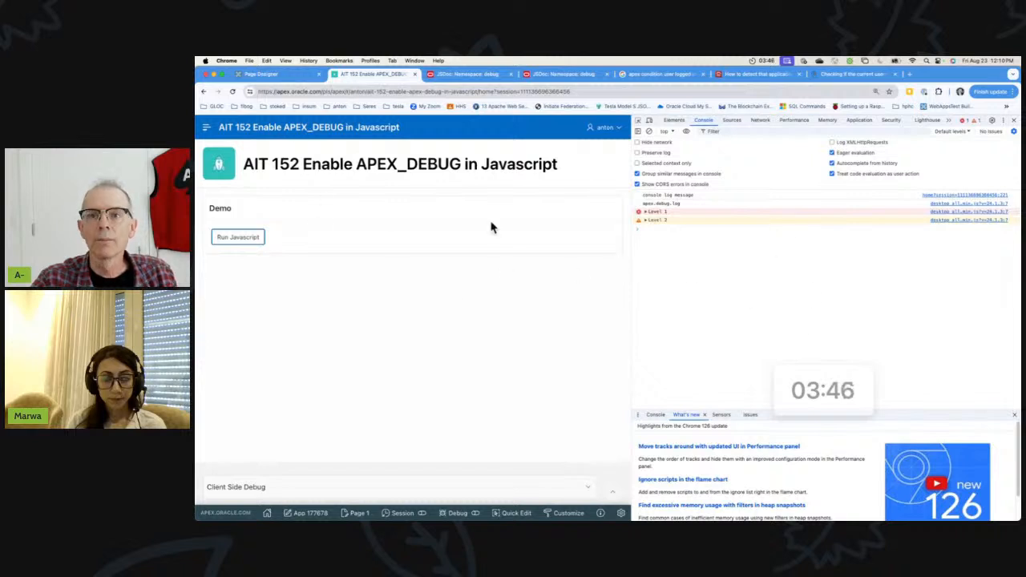
pyautogui.moveTo(393, 412)
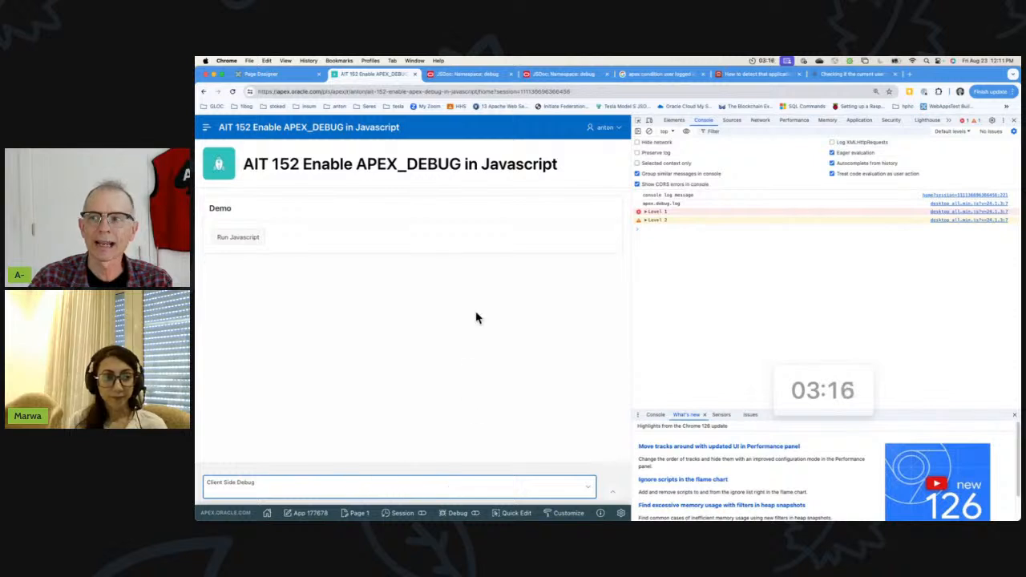
# Step: Set Client Side Debug to 6 APP_TRACE and rerun the demo to log Levels 1–6
pyautogui.click(398, 482)
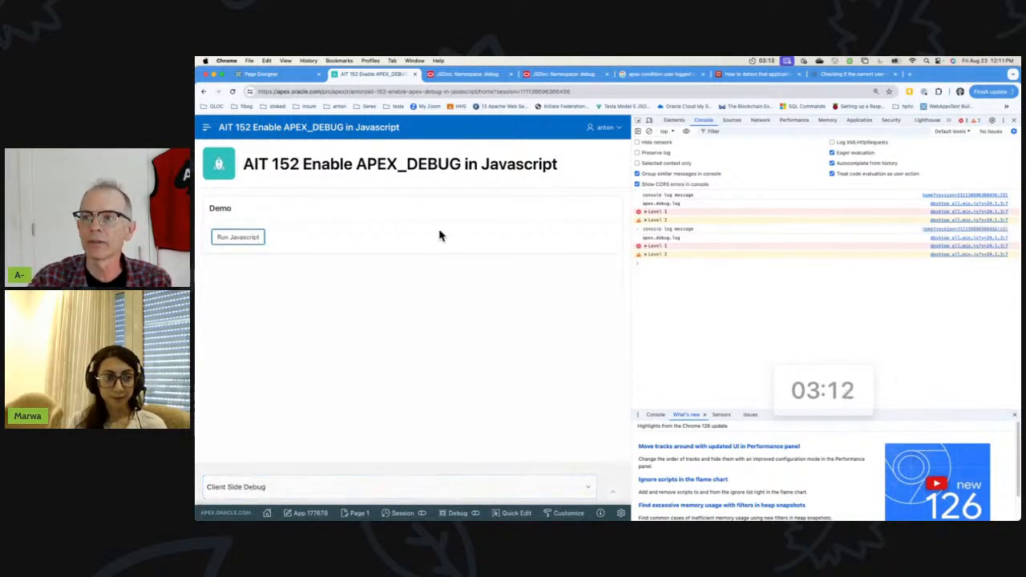
pyautogui.click(398, 486)
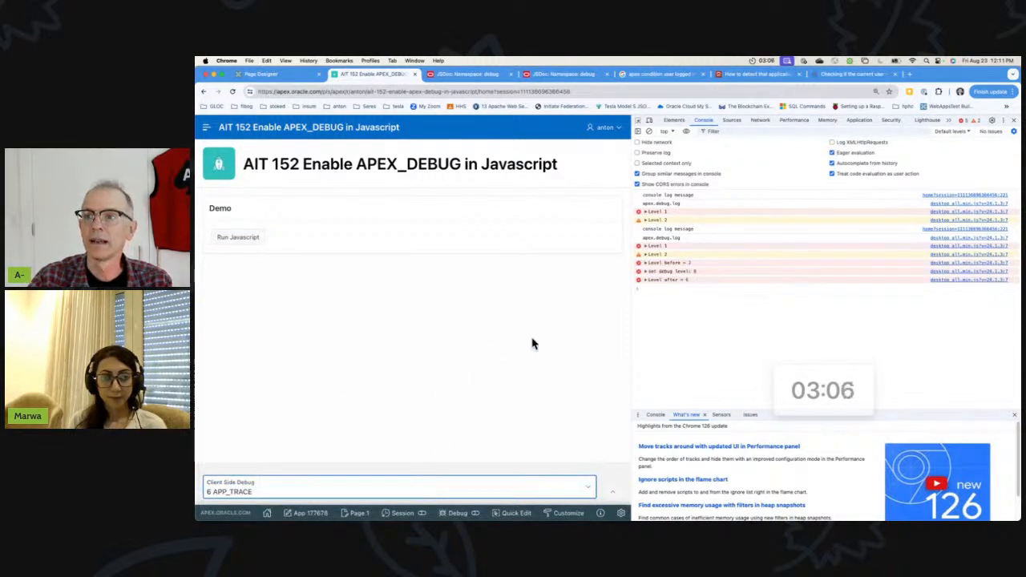
pyautogui.moveTo(656, 286)
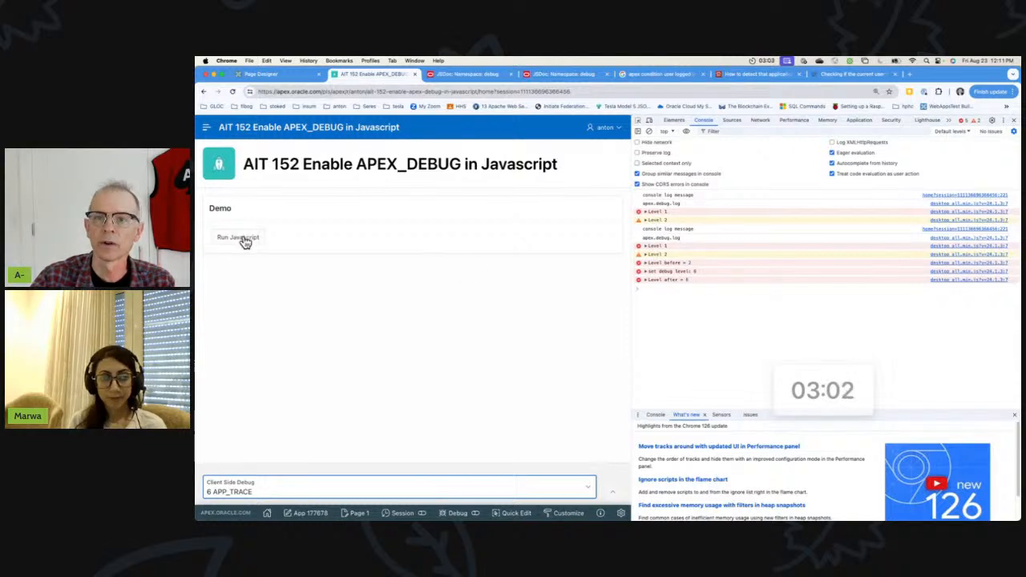
pyautogui.click(238, 237)
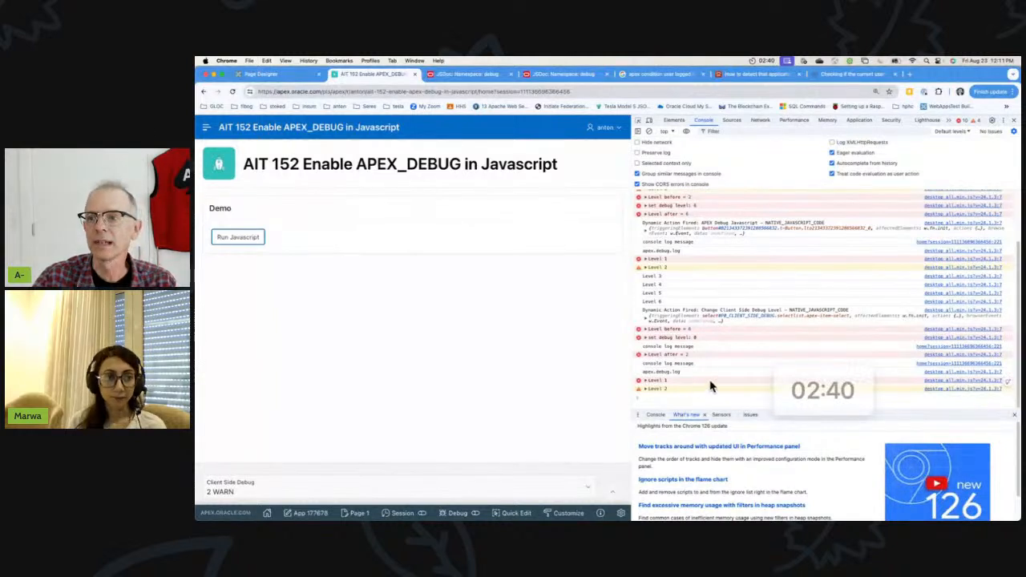
pyautogui.moveTo(431, 367)
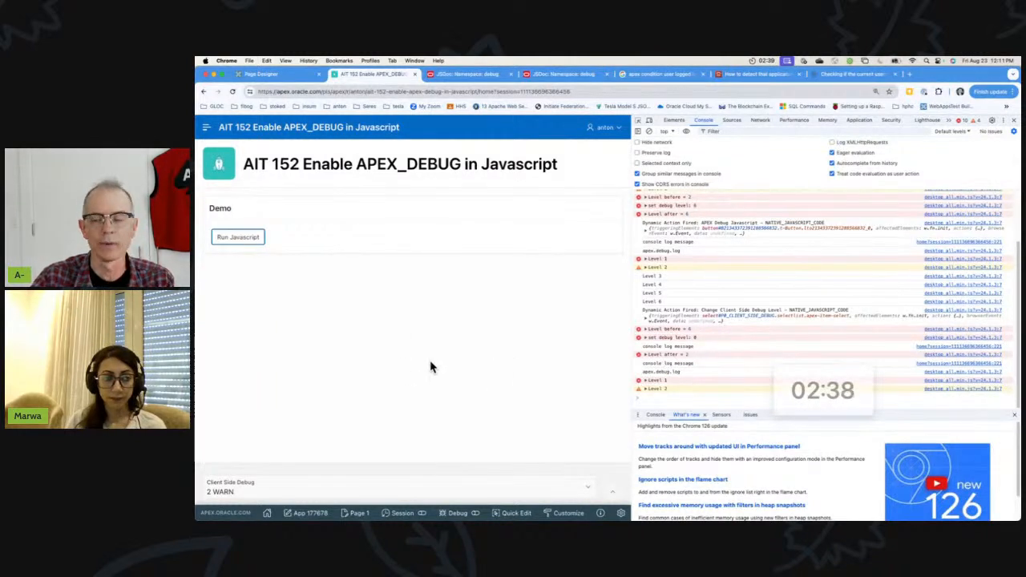
pyautogui.moveTo(294, 406)
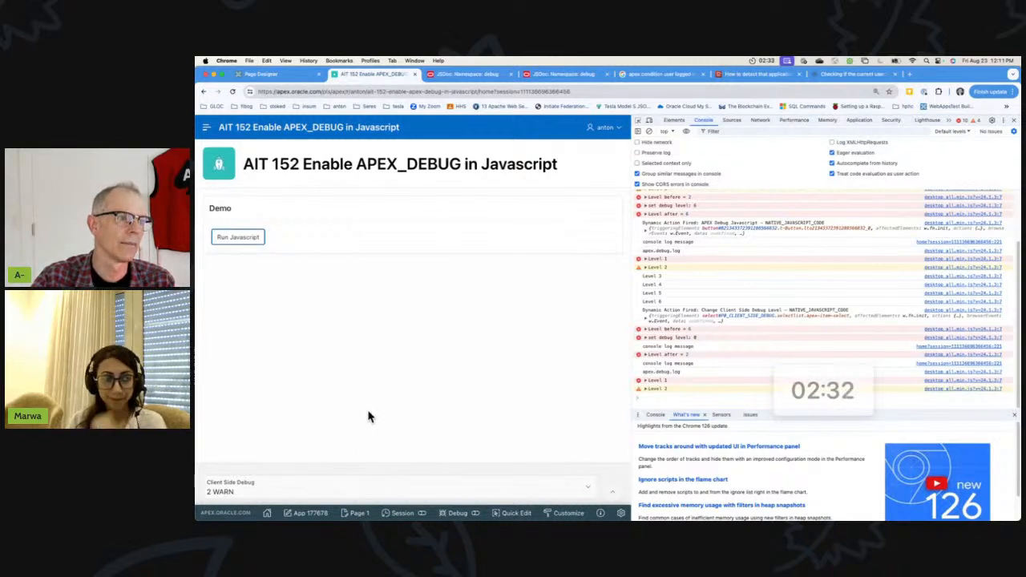
# Step: Peek at the toolbar Debug options, dismiss them, and return to the Page Designer
pyautogui.click(458, 513)
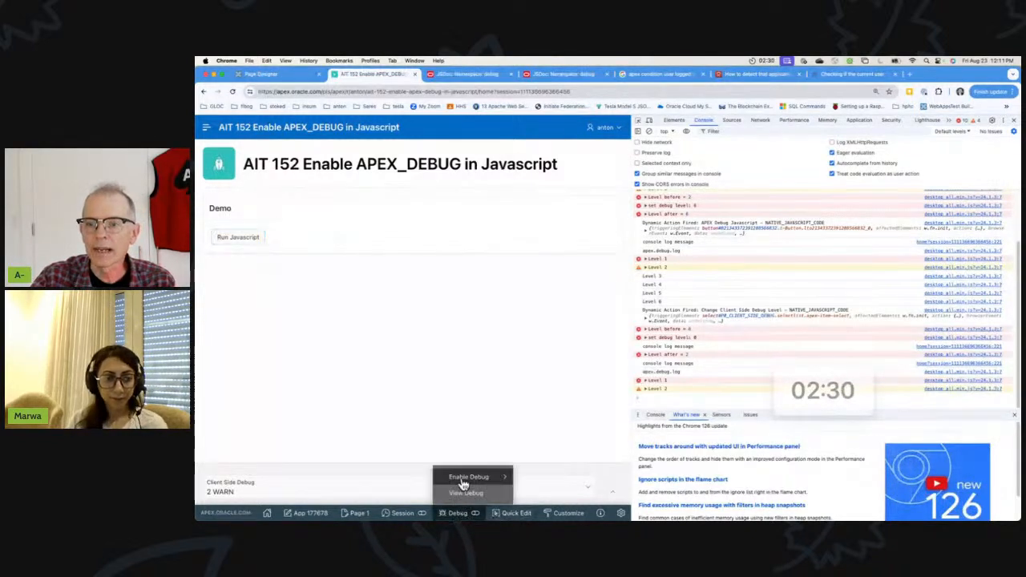
pyautogui.click(468, 476)
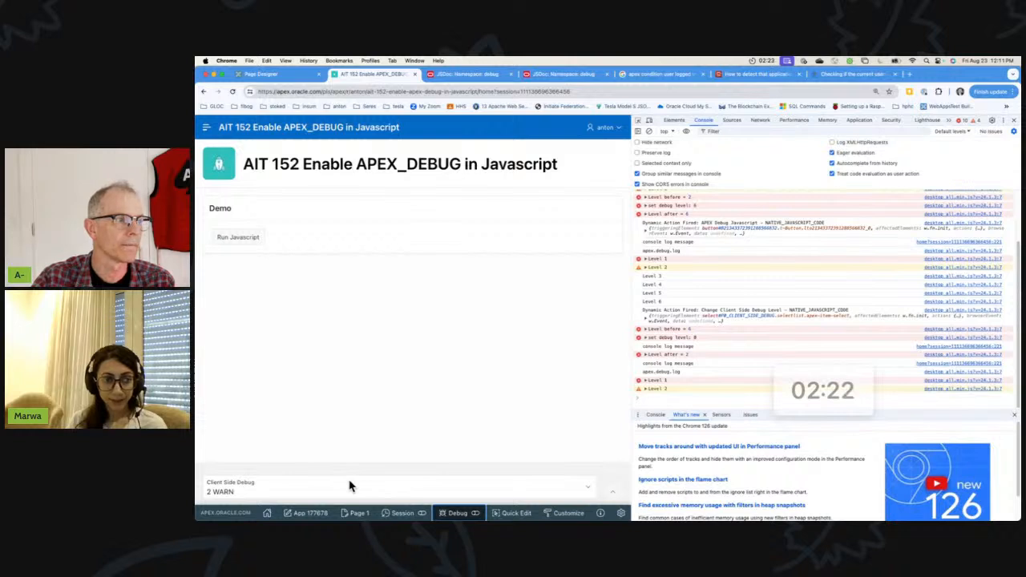
pyautogui.moveTo(425, 489)
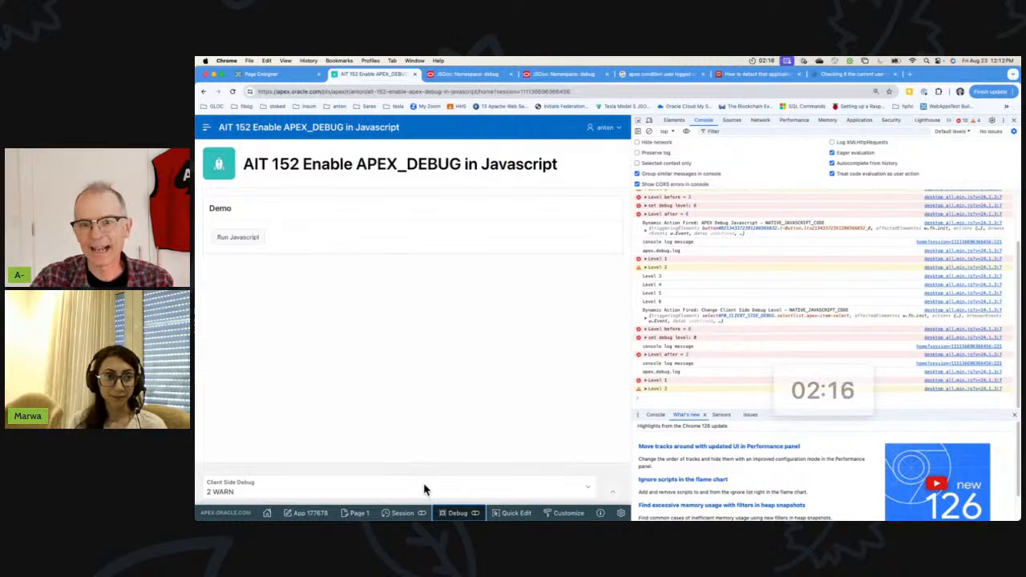
pyautogui.moveTo(416, 379)
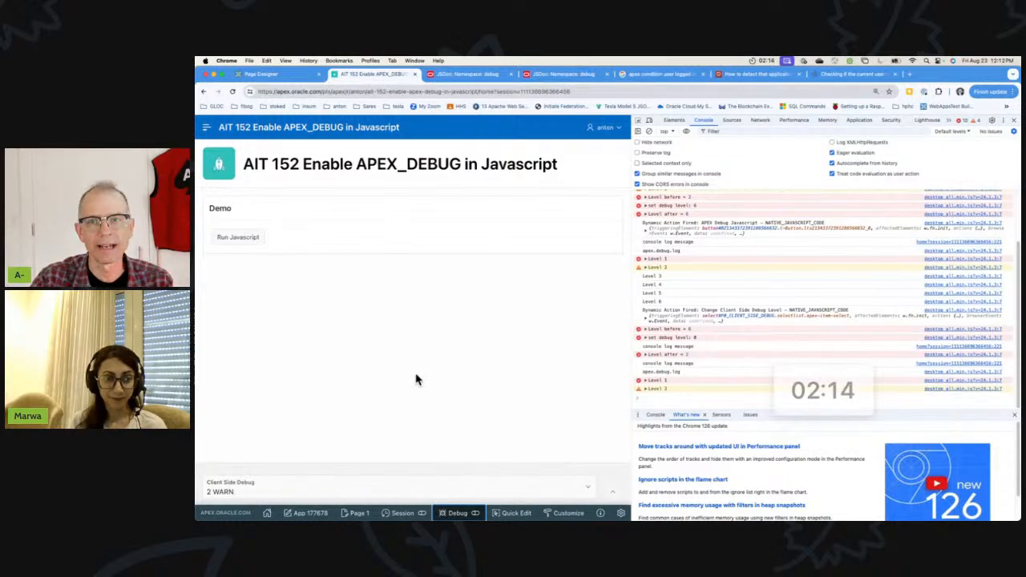
pyautogui.click(261, 73)
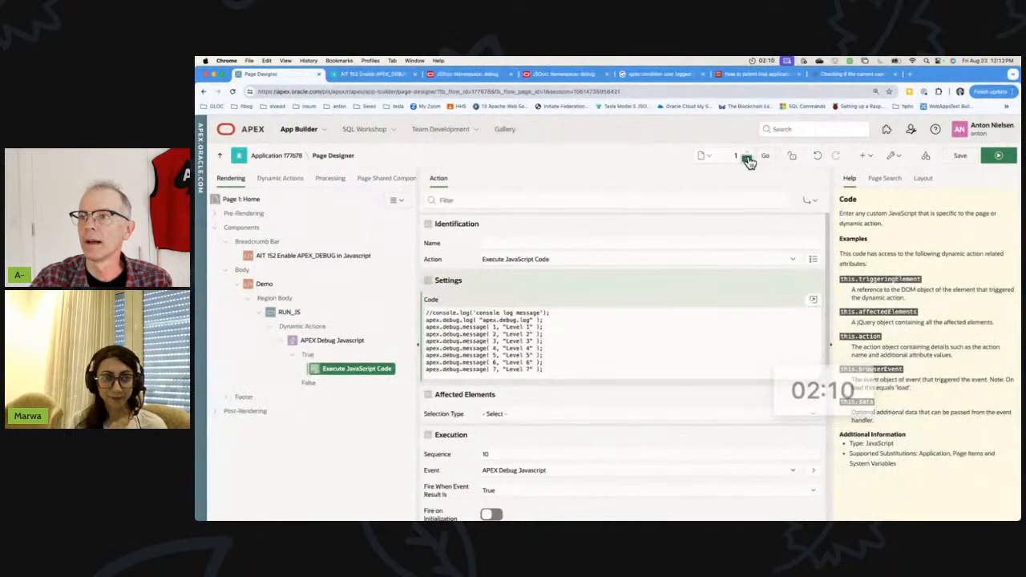
# Step: Go to page 0, discarding the unsaved page 1 changes
pyautogui.click(746, 155)
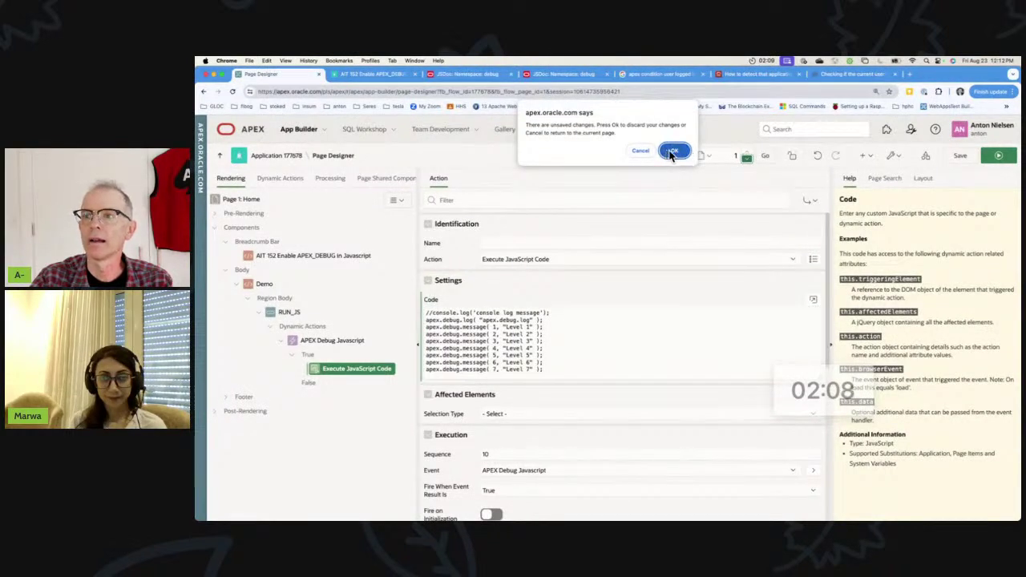
pyautogui.click(672, 150)
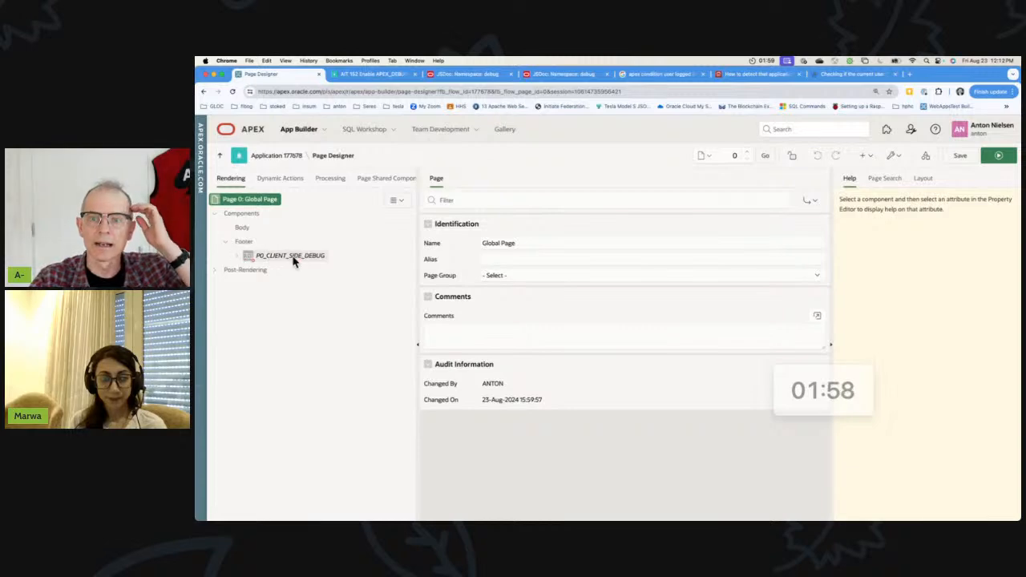
# Step: Select P0_CLIENT_SIDE_DEBUG and review its static debug-level values, Off through ENGINE_TRACE
pyautogui.click(289, 255)
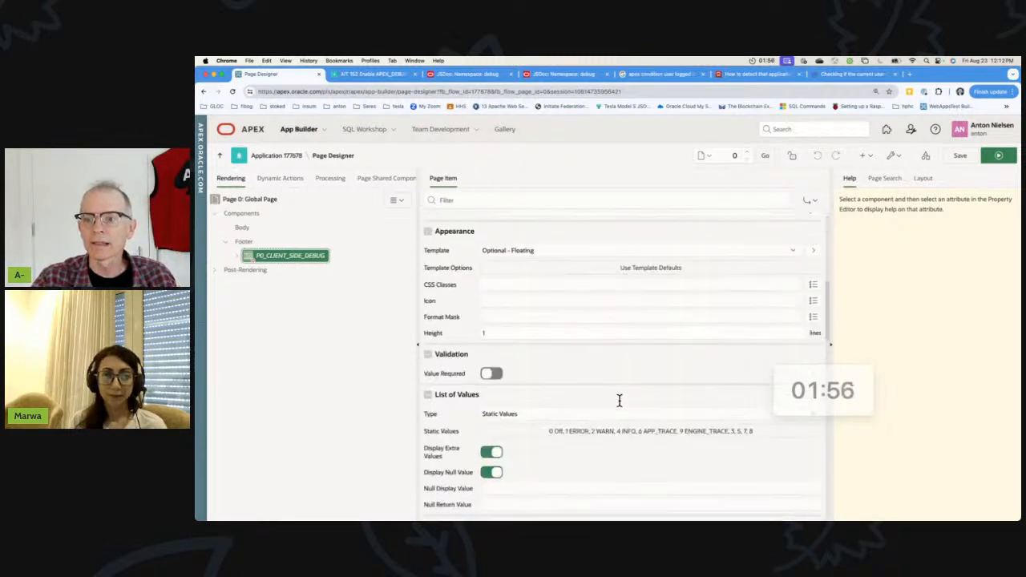
pyautogui.click(649, 431)
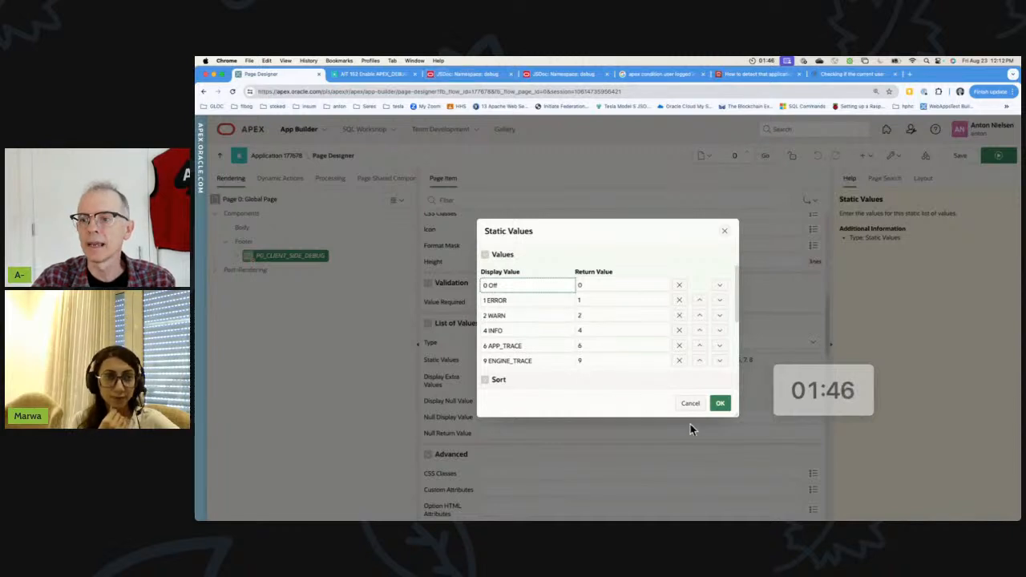
pyautogui.click(719, 402)
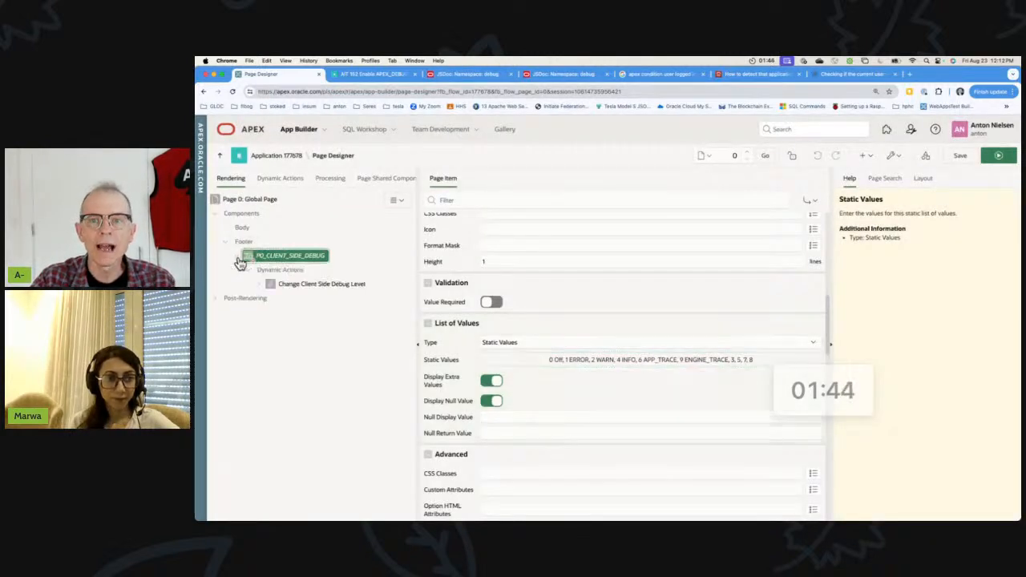
# Step: Select the Change Client Side Debug Level action's Execute JavaScript Code and enlarge its code
pyautogui.click(321, 284)
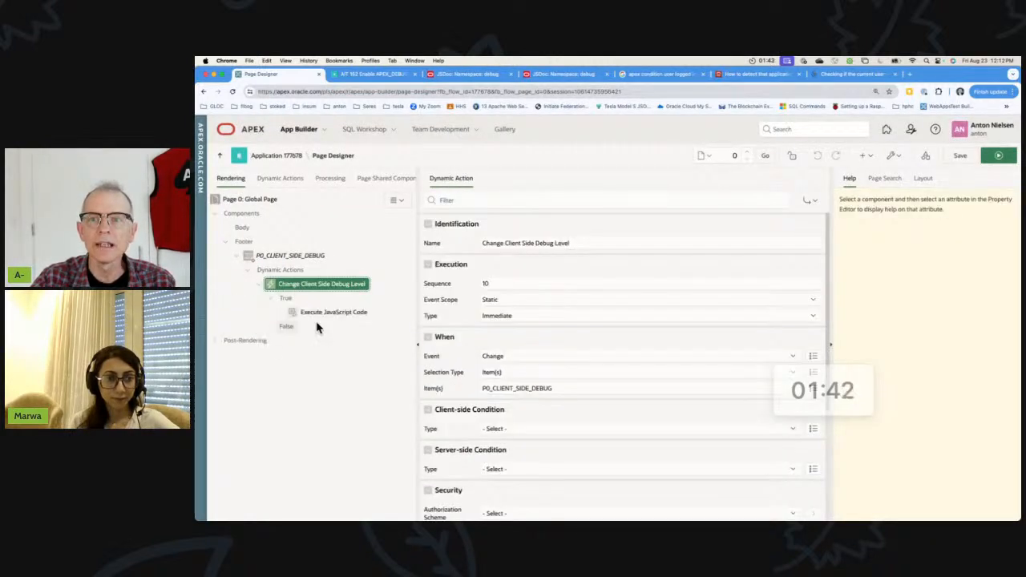
pyautogui.click(333, 312)
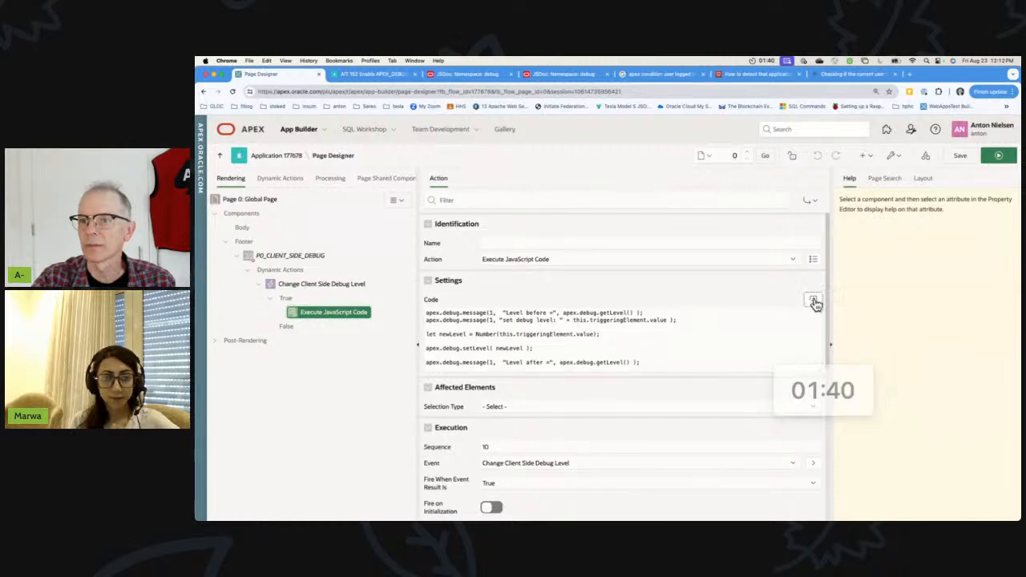
pyautogui.click(813, 300)
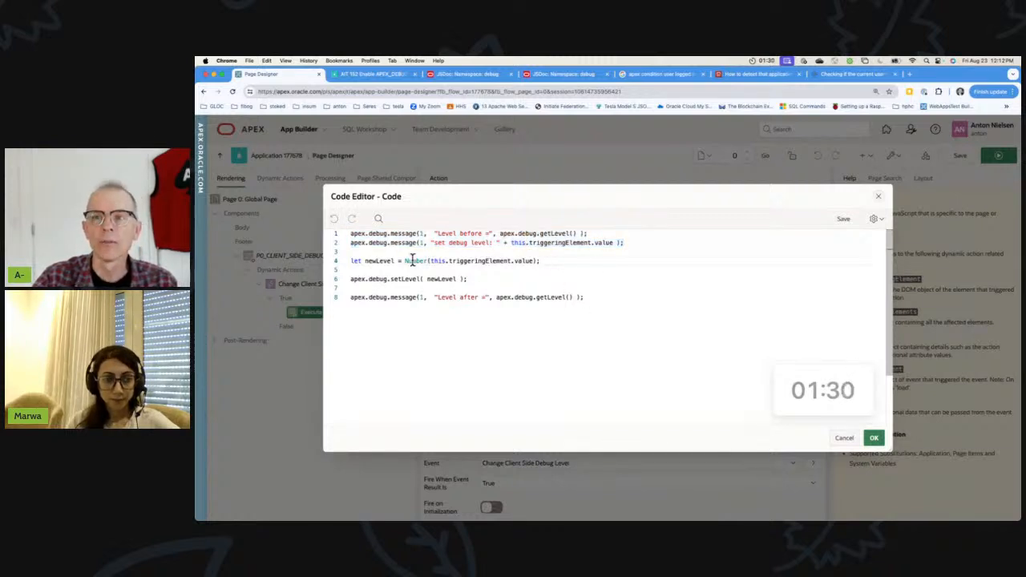
# Step: Replace the setLevel argument with Number(this.triggeringElement.value), then cancel the editor
pyautogui.doubleClick(441, 278)
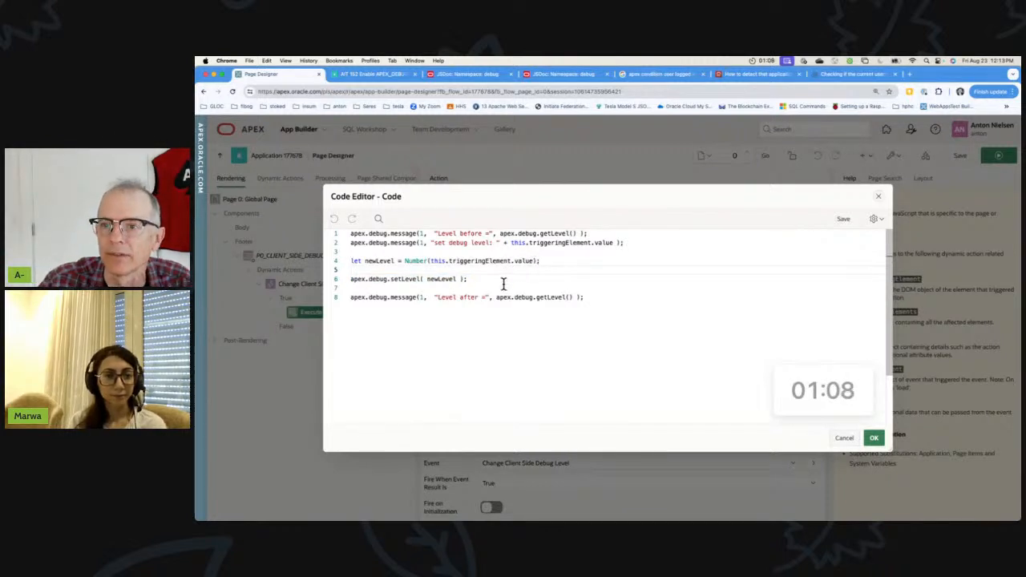
pyautogui.doubleClick(385, 278)
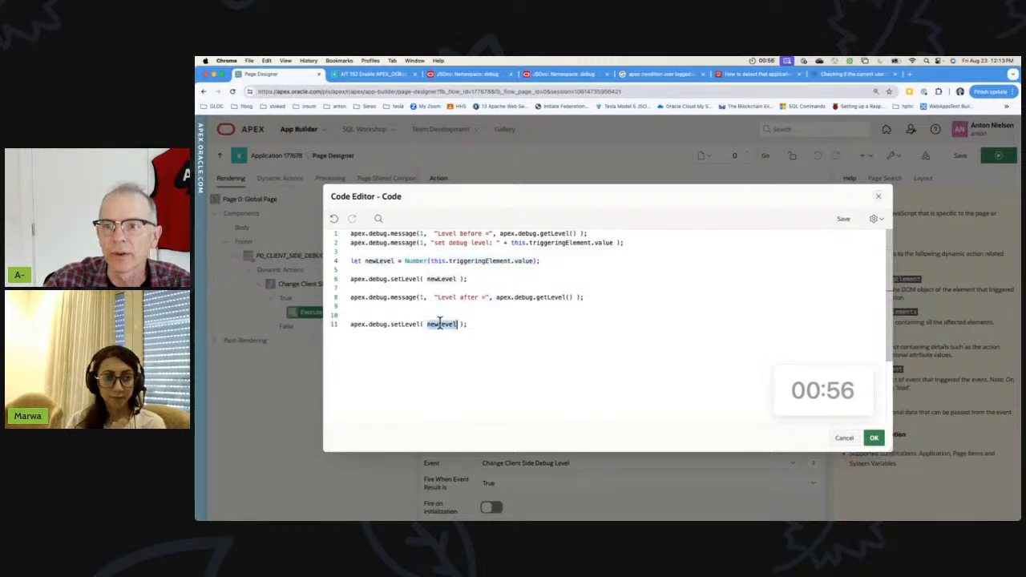
pyautogui.write('Number(this.triggeringElement.value)')
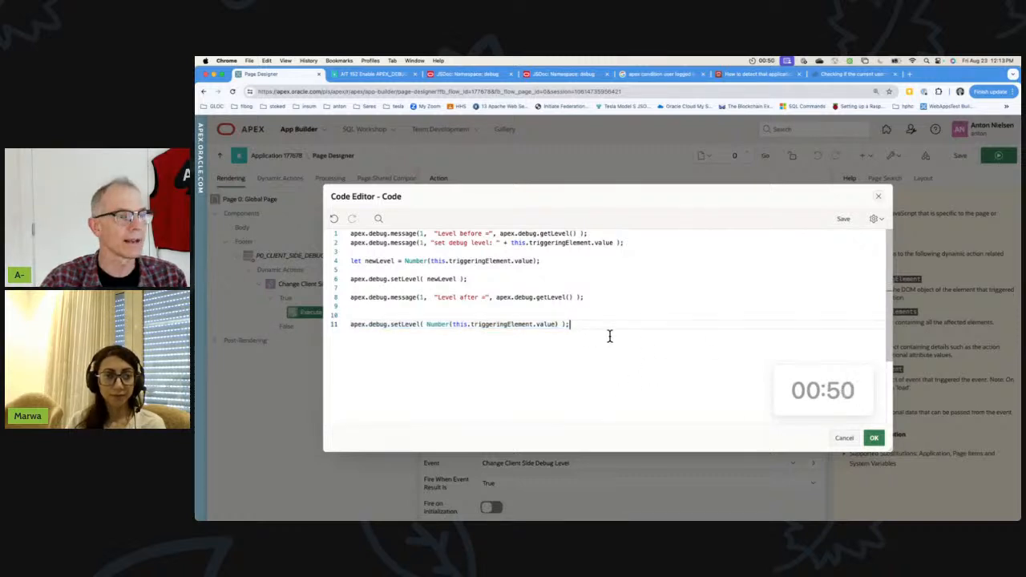
pyautogui.click(844, 437)
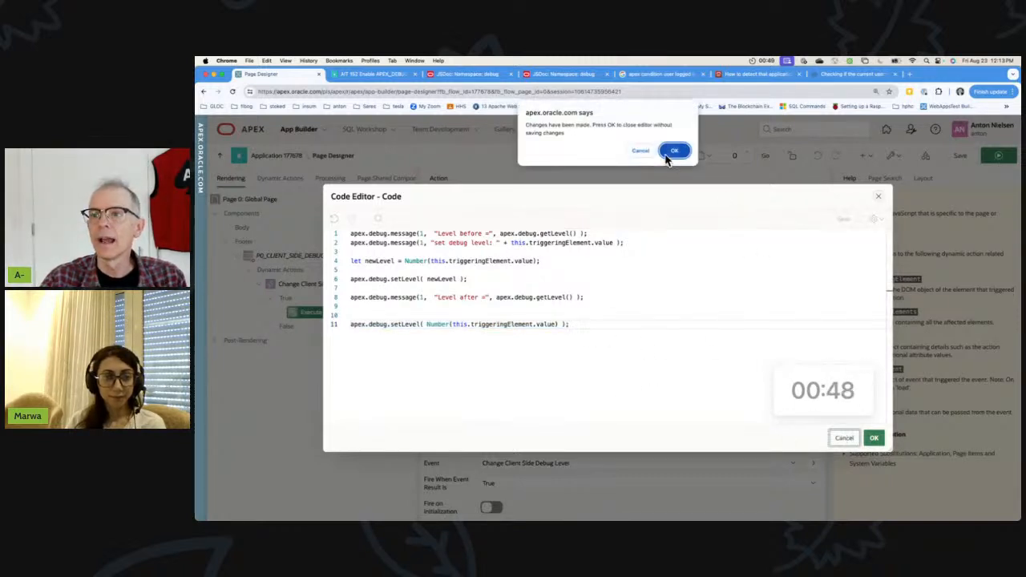
# Step: Discard the unsaved code changes and select the P0_CLIENT_SIDE_DEBUG page item
pyautogui.click(674, 151)
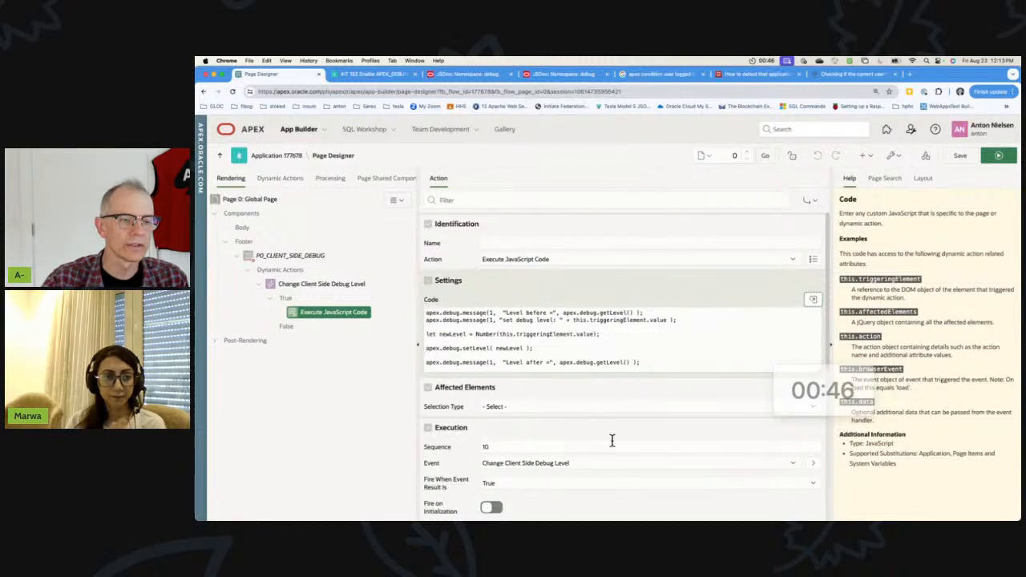
pyautogui.scroll(-3)
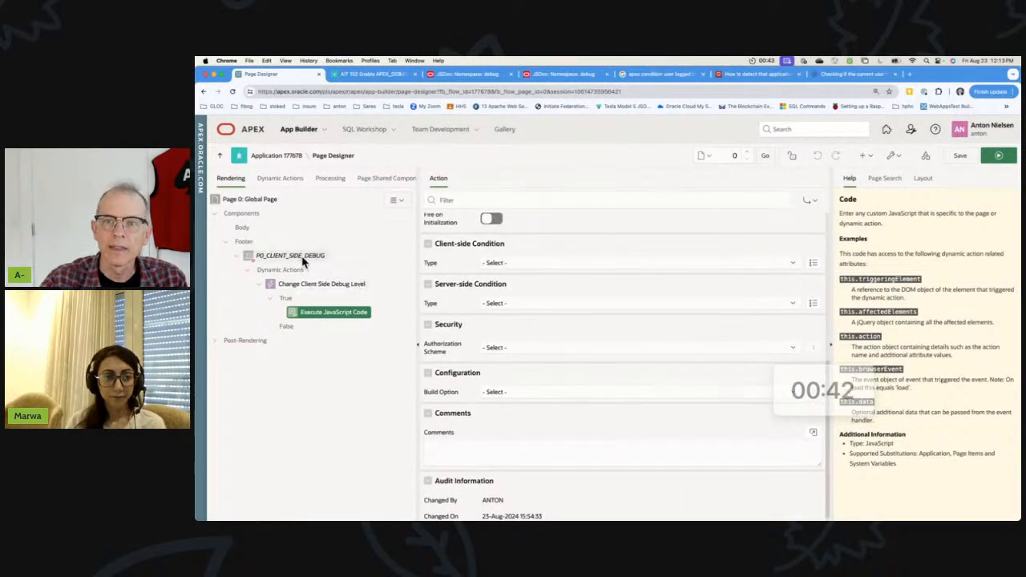
pyautogui.click(290, 255)
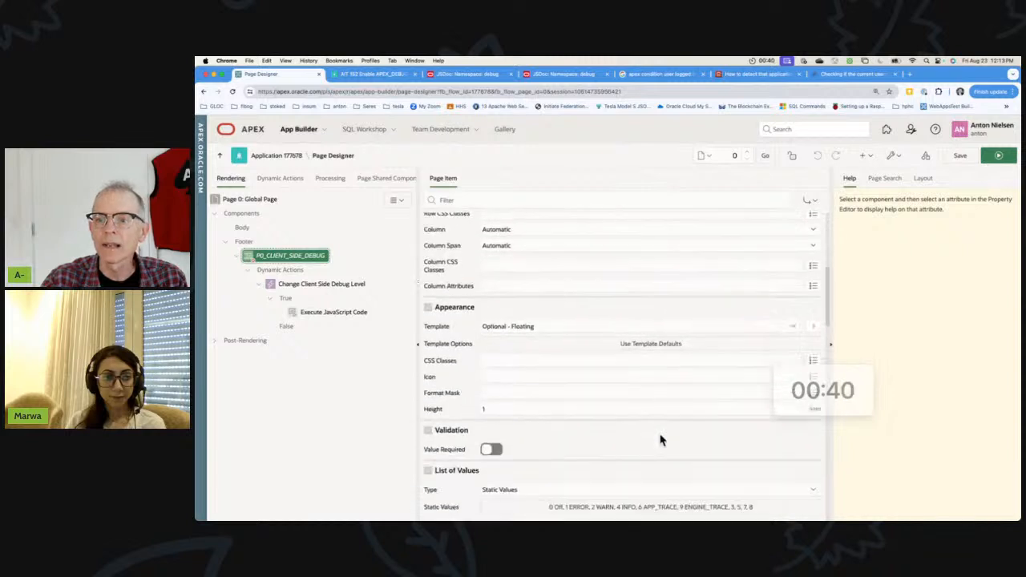
# Step: Open the item's builder-session Server-side Condition expression in full
pyautogui.scroll(-3)
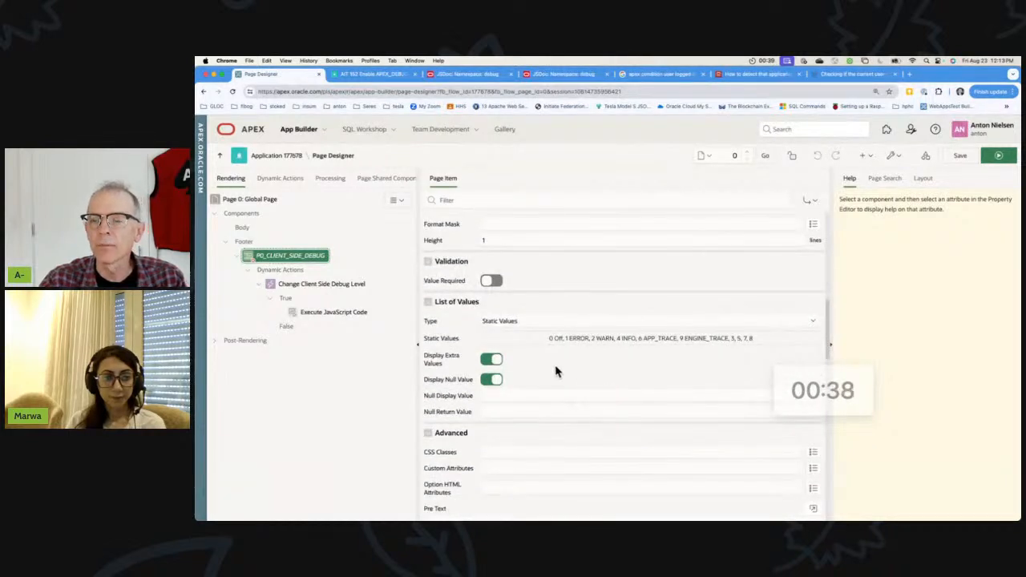
pyautogui.scroll(3)
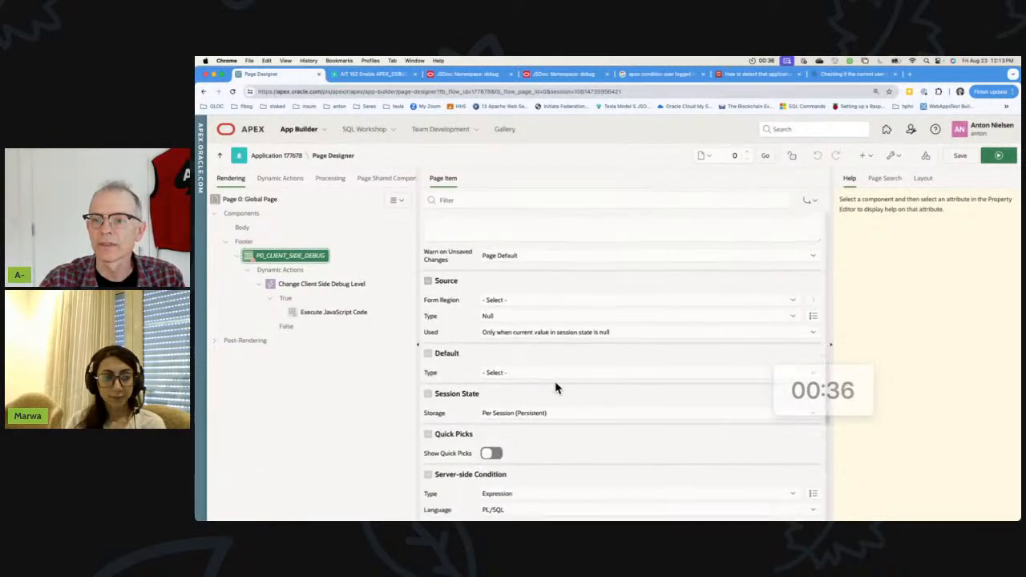
pyautogui.scroll(-3)
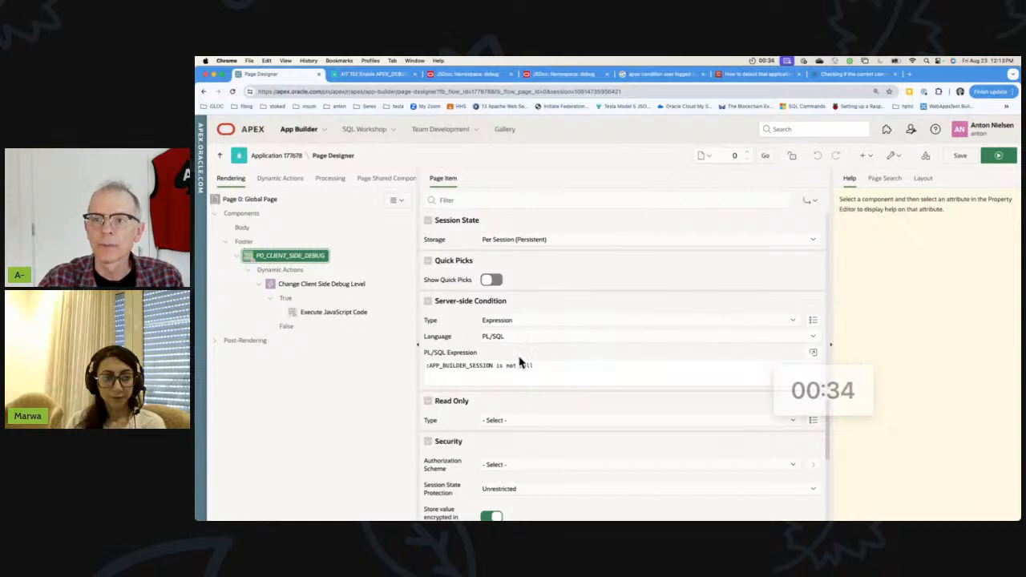
pyautogui.click(812, 352)
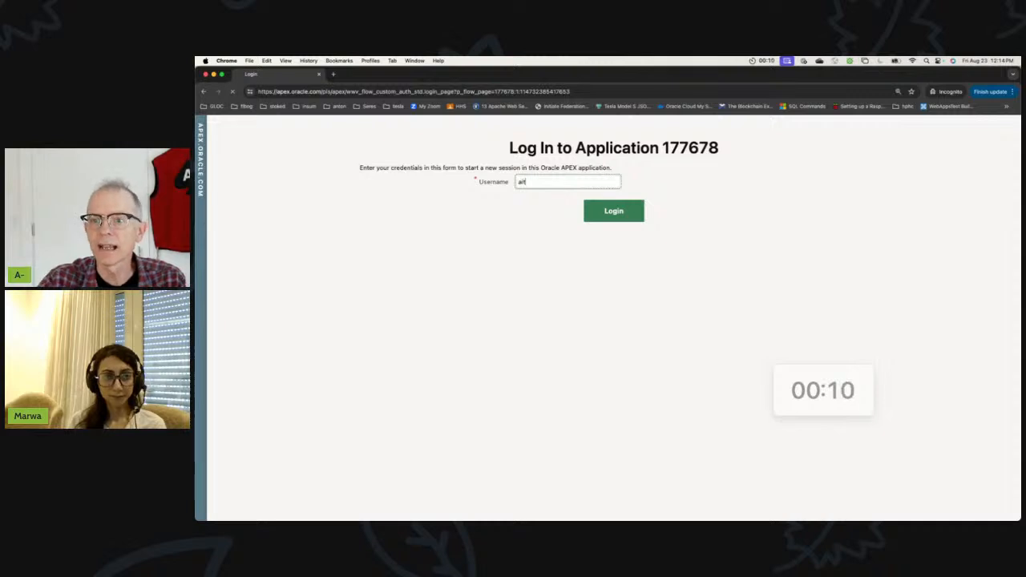
# Step: Log in to the demo application in the incognito window
pyautogui.click(613, 211)
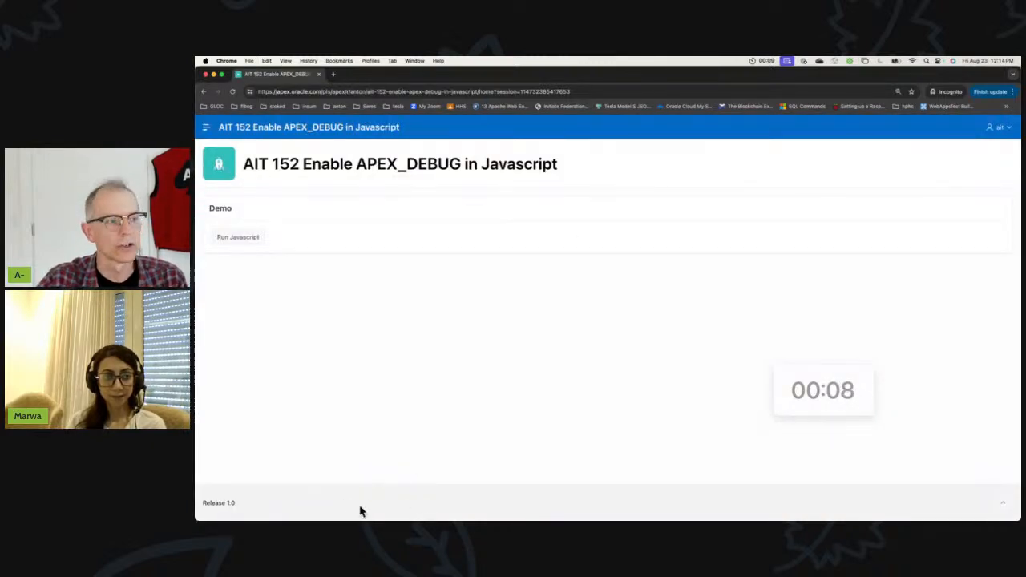
pyautogui.moveTo(348, 377)
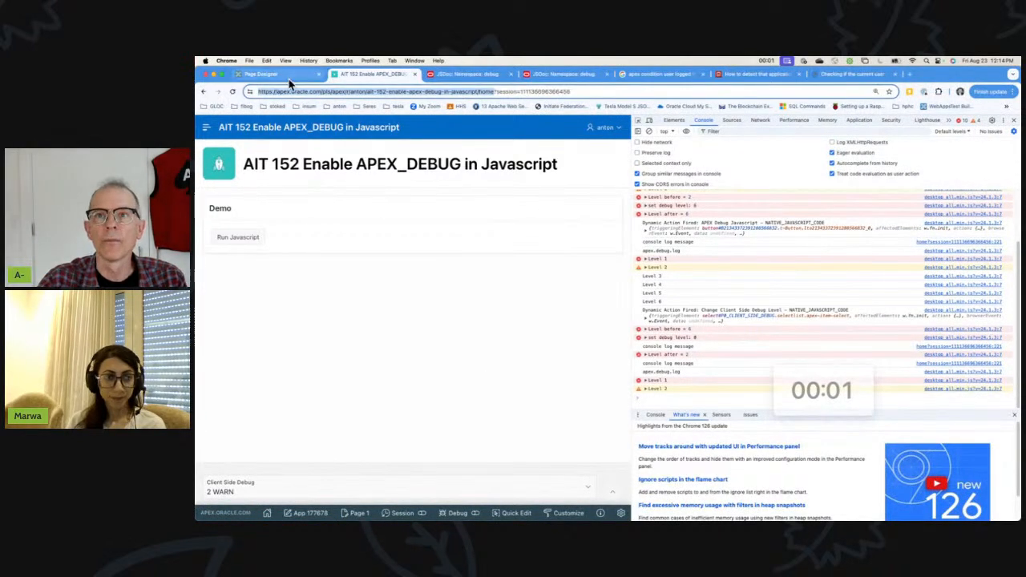
# Step: Close the condition expression unchanged and open the Execute JavaScript Code action in Page Designer
pyautogui.click(277, 74)
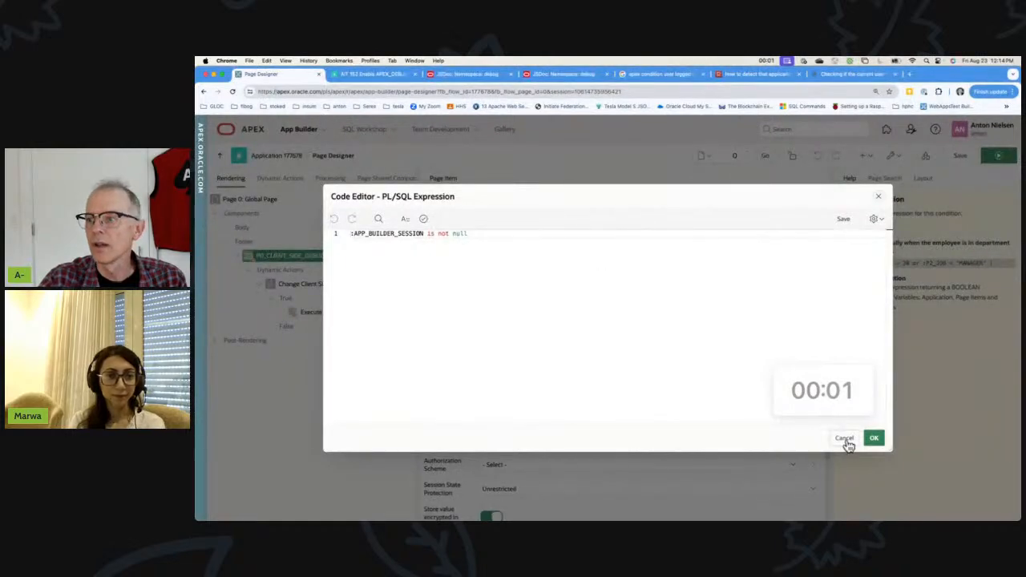
pyautogui.click(843, 438)
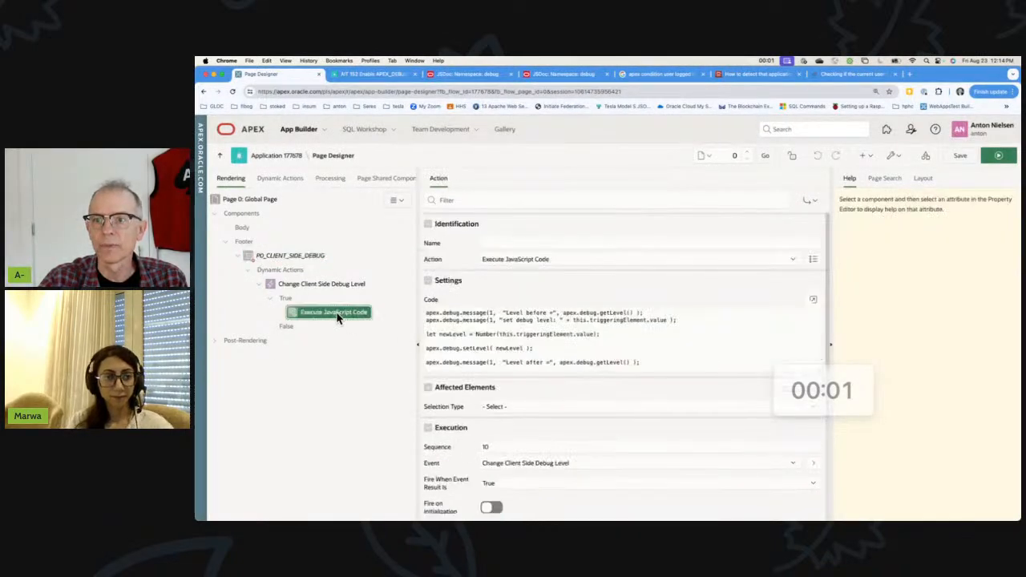
pyautogui.click(813, 299)
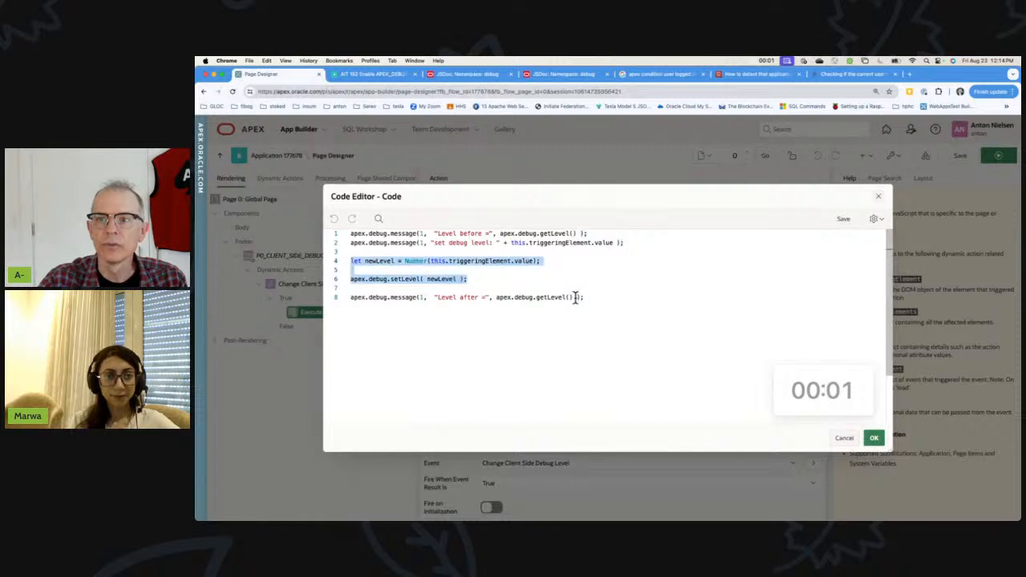
pyautogui.click(624, 242)
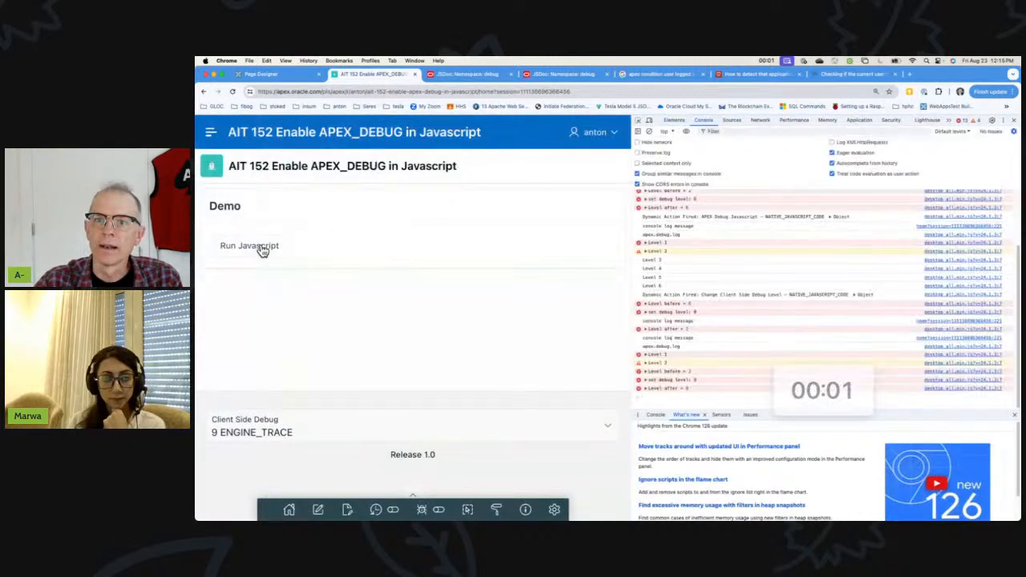
# Step: Run the demo JavaScript twice, logging Levels 1–7, then only Levels 1–2
pyautogui.click(249, 245)
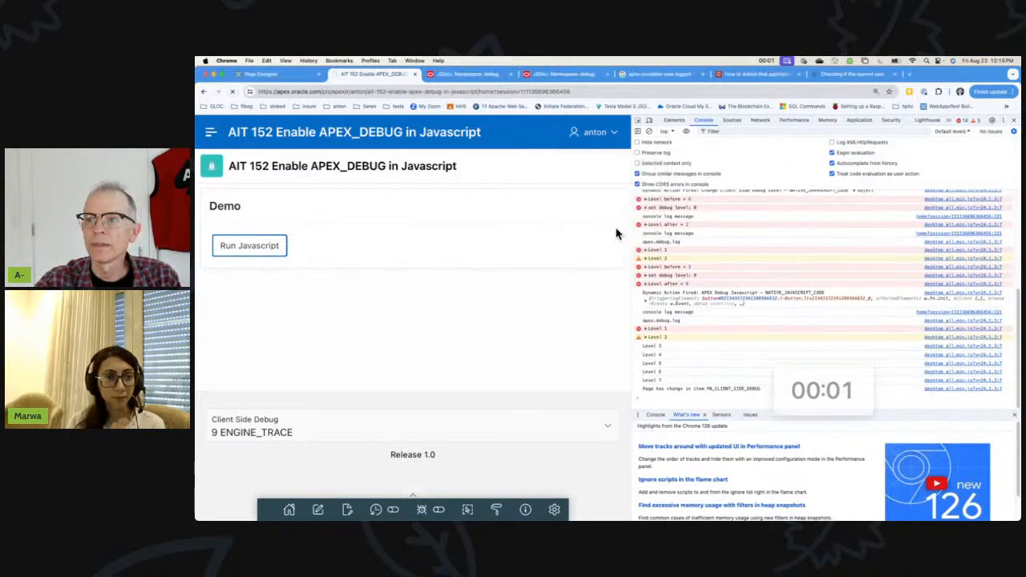
pyautogui.click(249, 245)
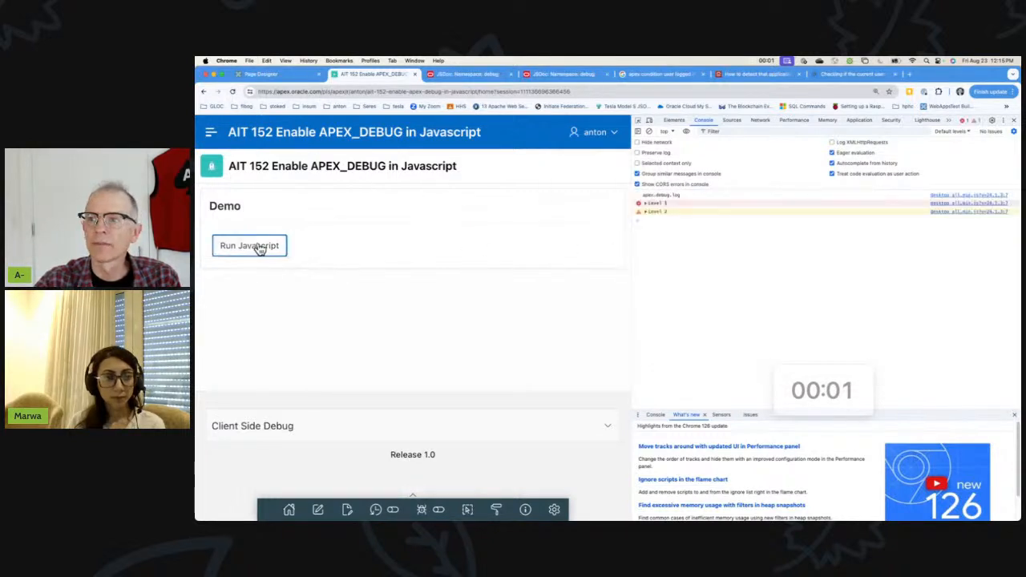
pyautogui.moveTo(351, 373)
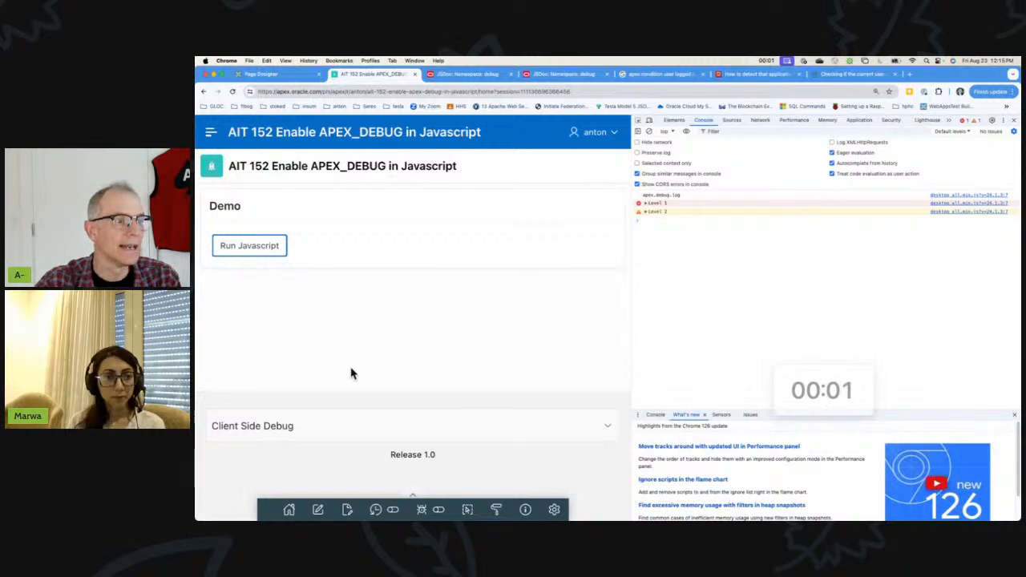
pyautogui.moveTo(413, 335)
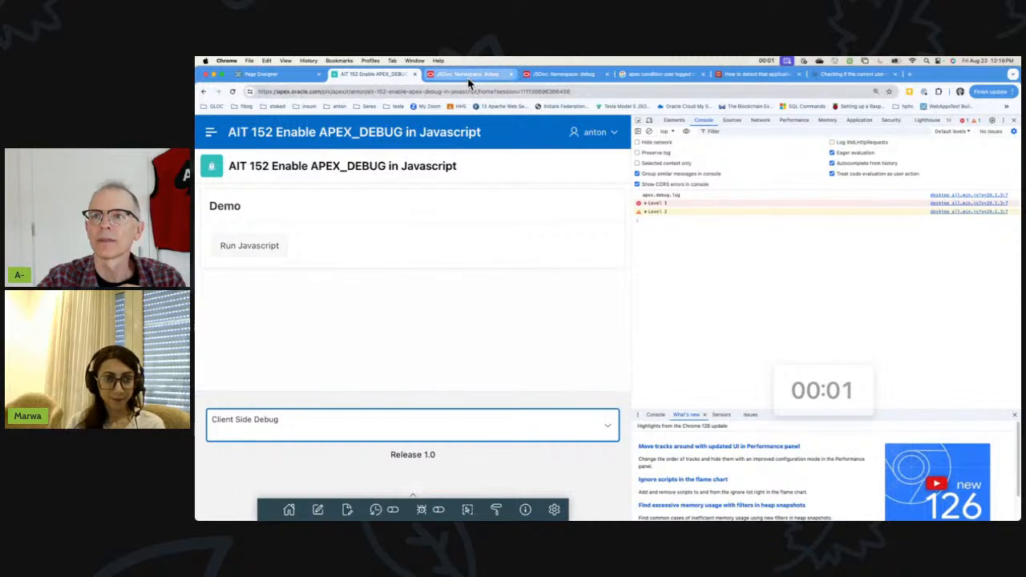
pyautogui.click(469, 74)
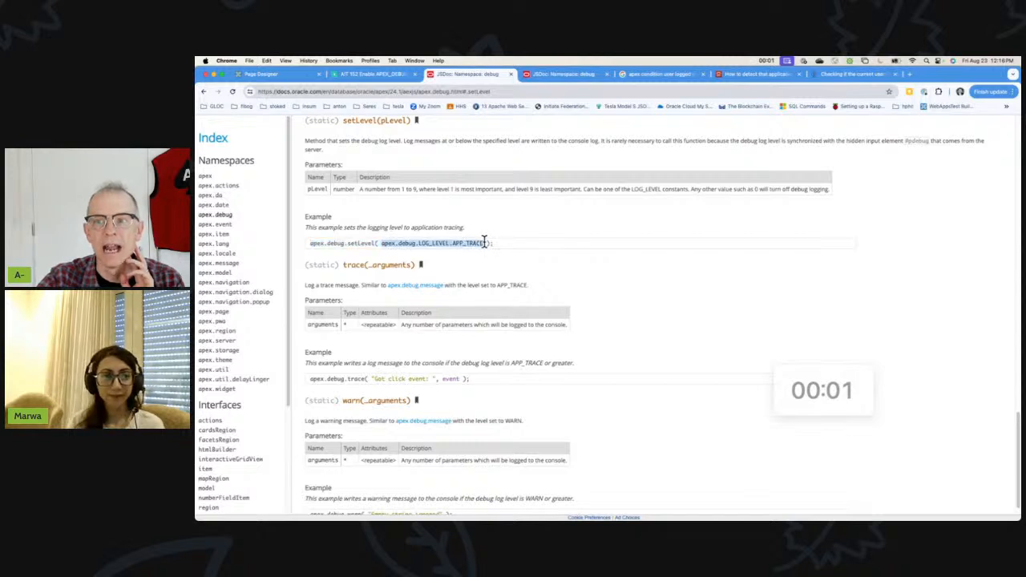
pyautogui.moveTo(519, 323)
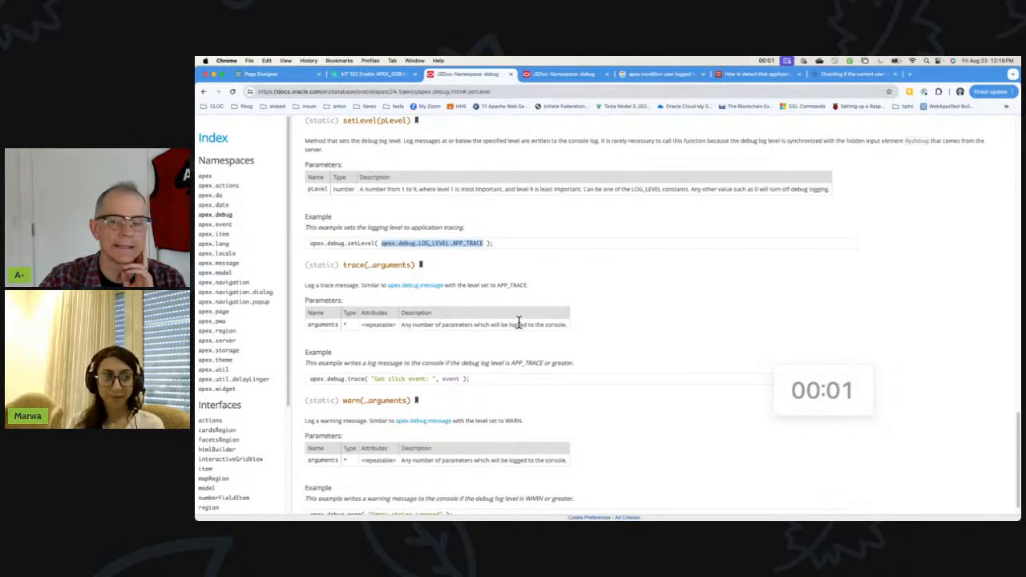
pyautogui.click(260, 74)
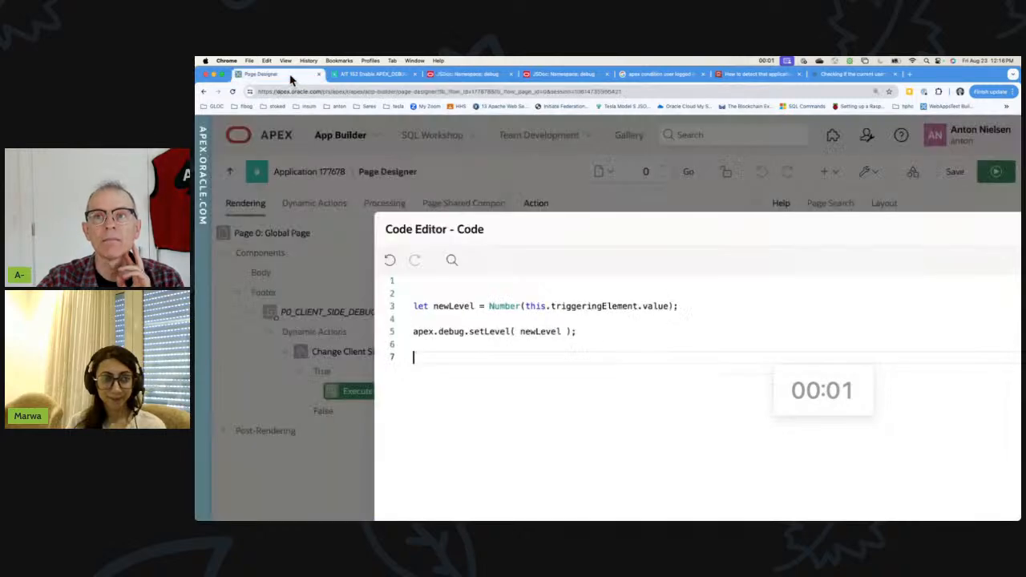
pyautogui.click(373, 74)
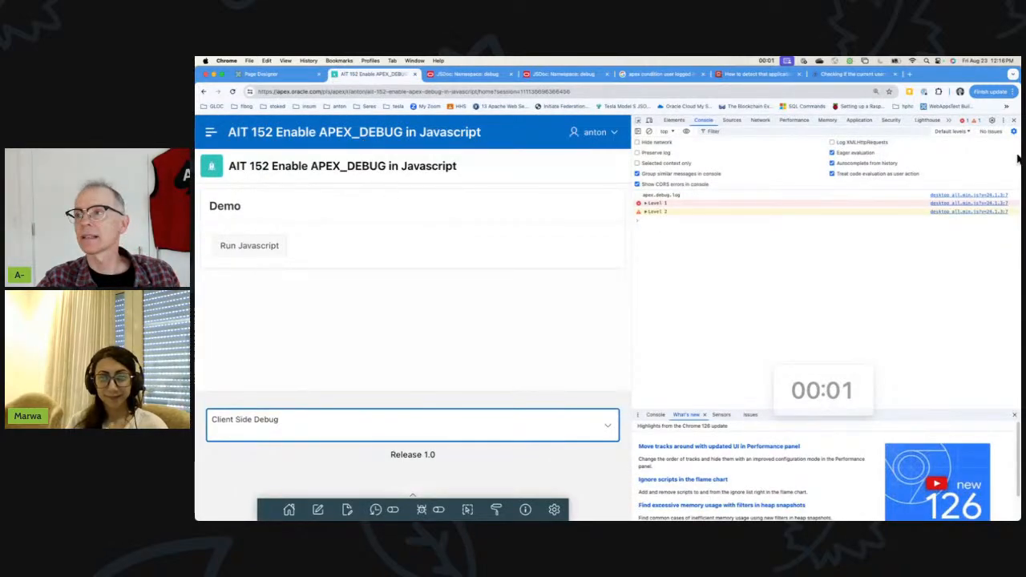